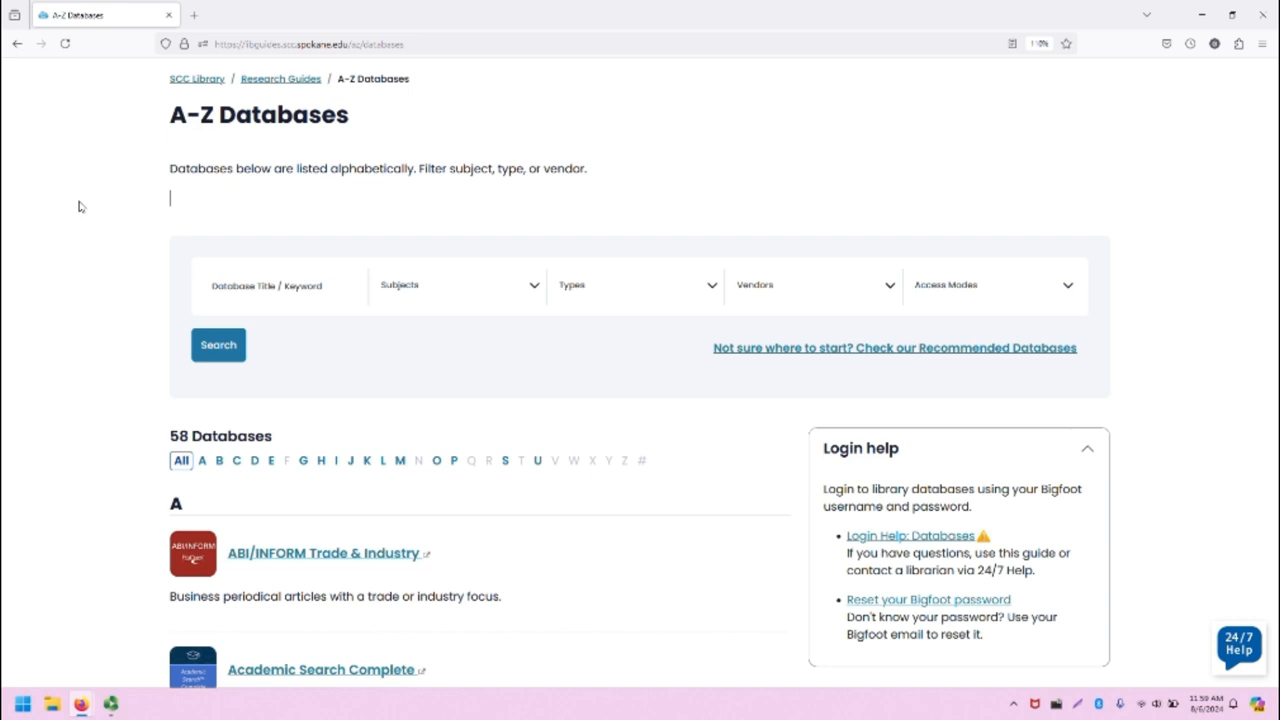
# Step: Scroll the A-Z Databases list down through the A entries until Artstor appears
pyautogui.scroll(-3)
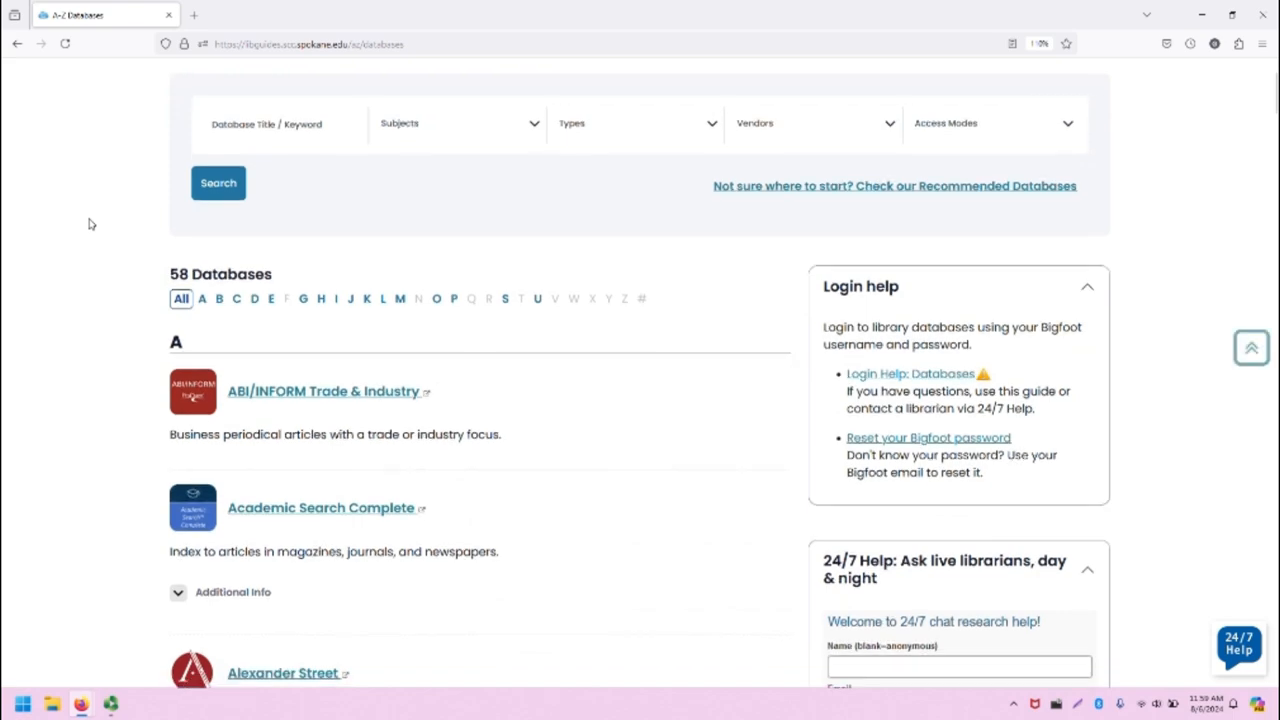
pyautogui.scroll(-3)
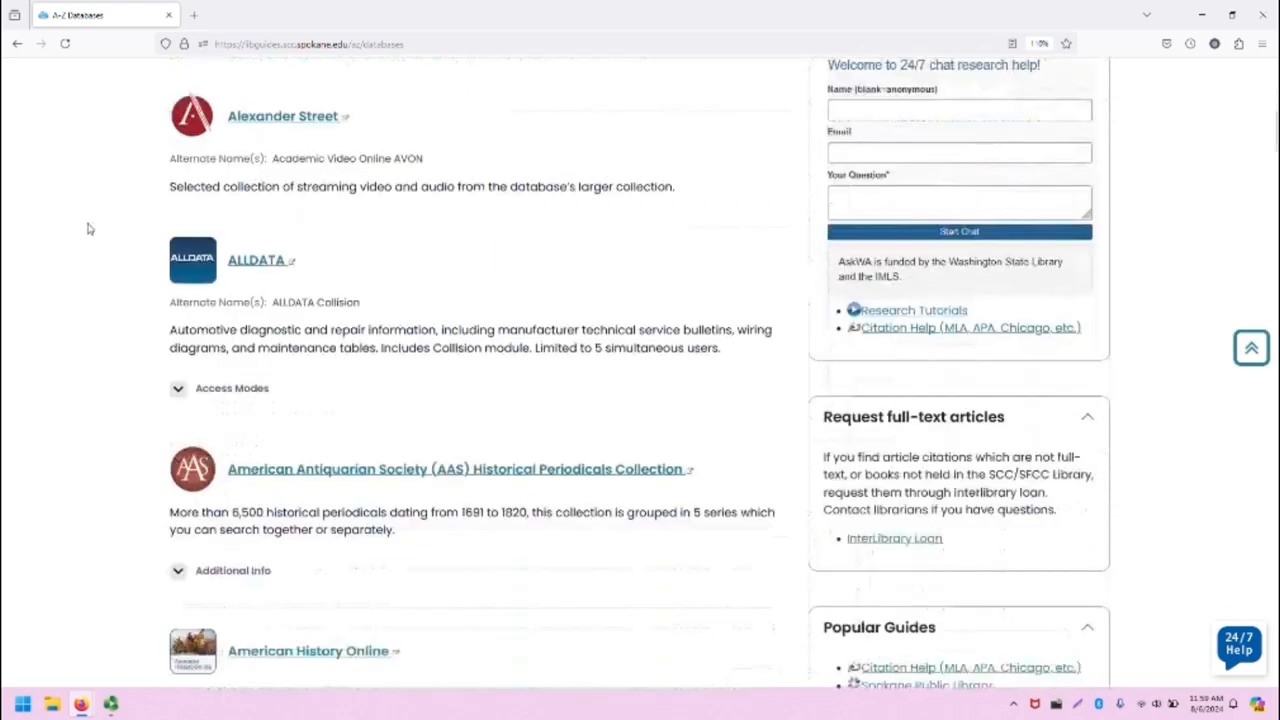
pyautogui.scroll(-3)
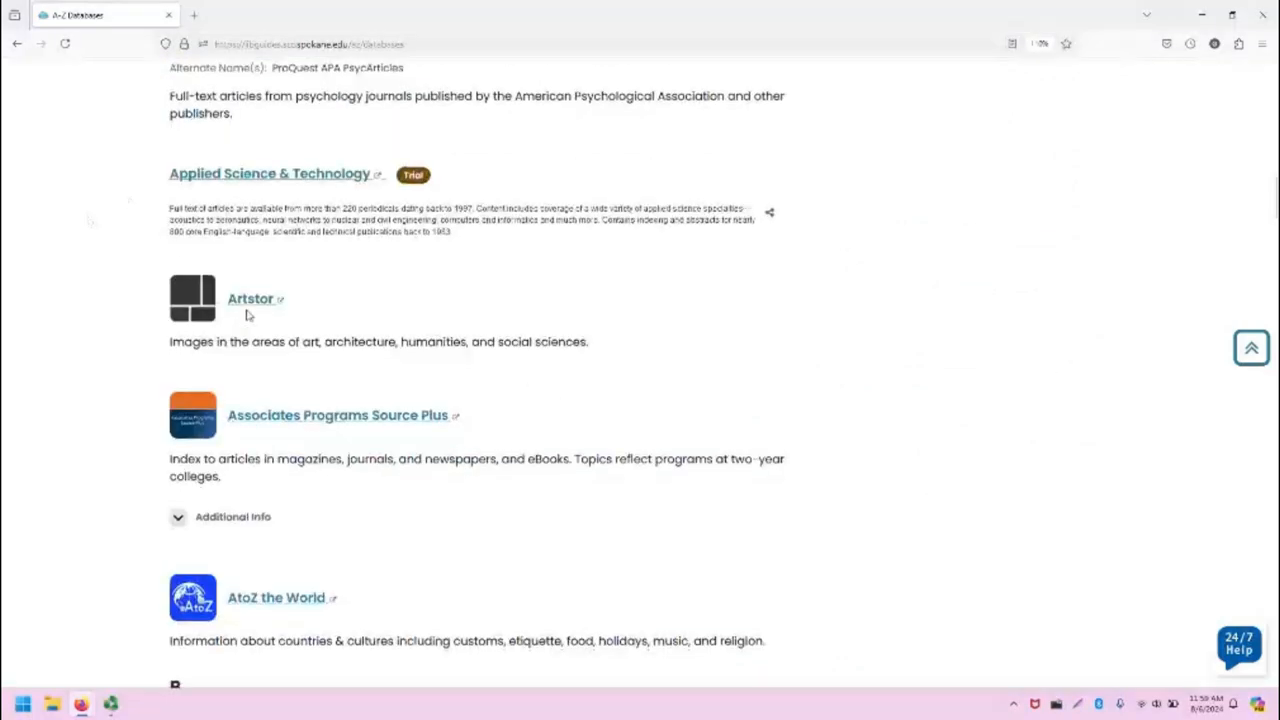
# Step: Open the Artstor database from the library's A-Z list
pyautogui.click(250, 298)
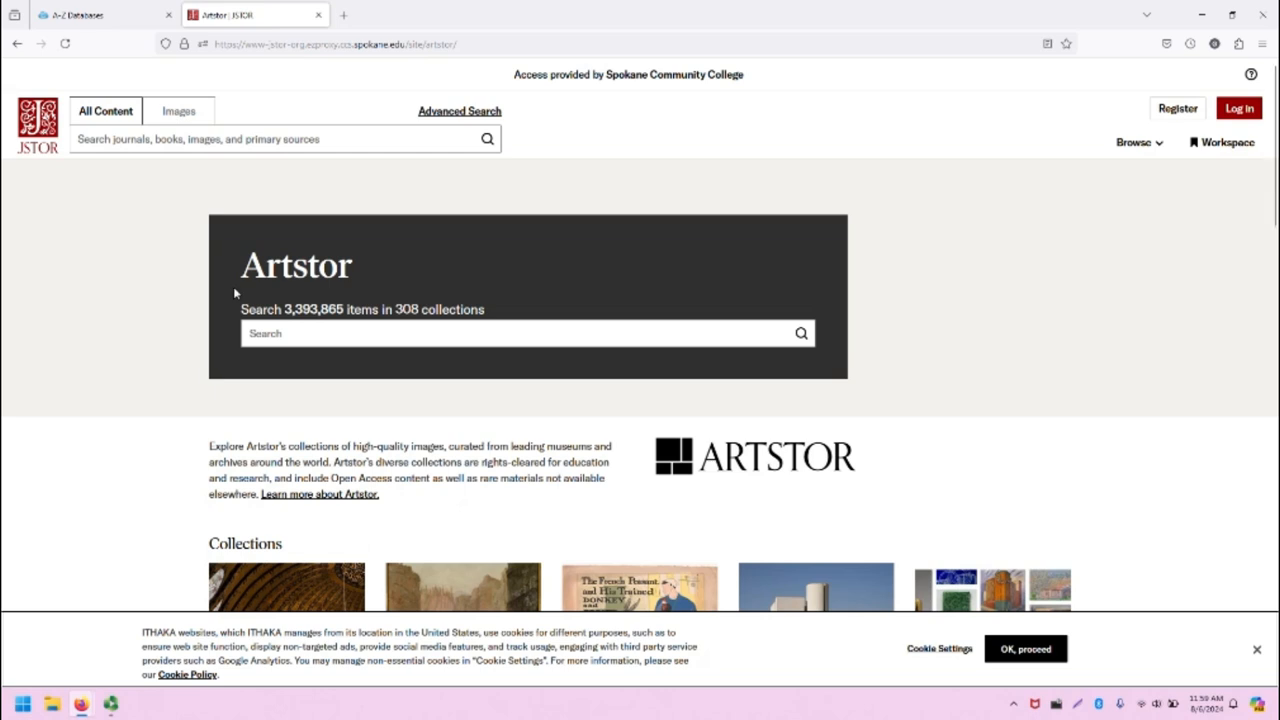
pyautogui.moveTo(1026, 648)
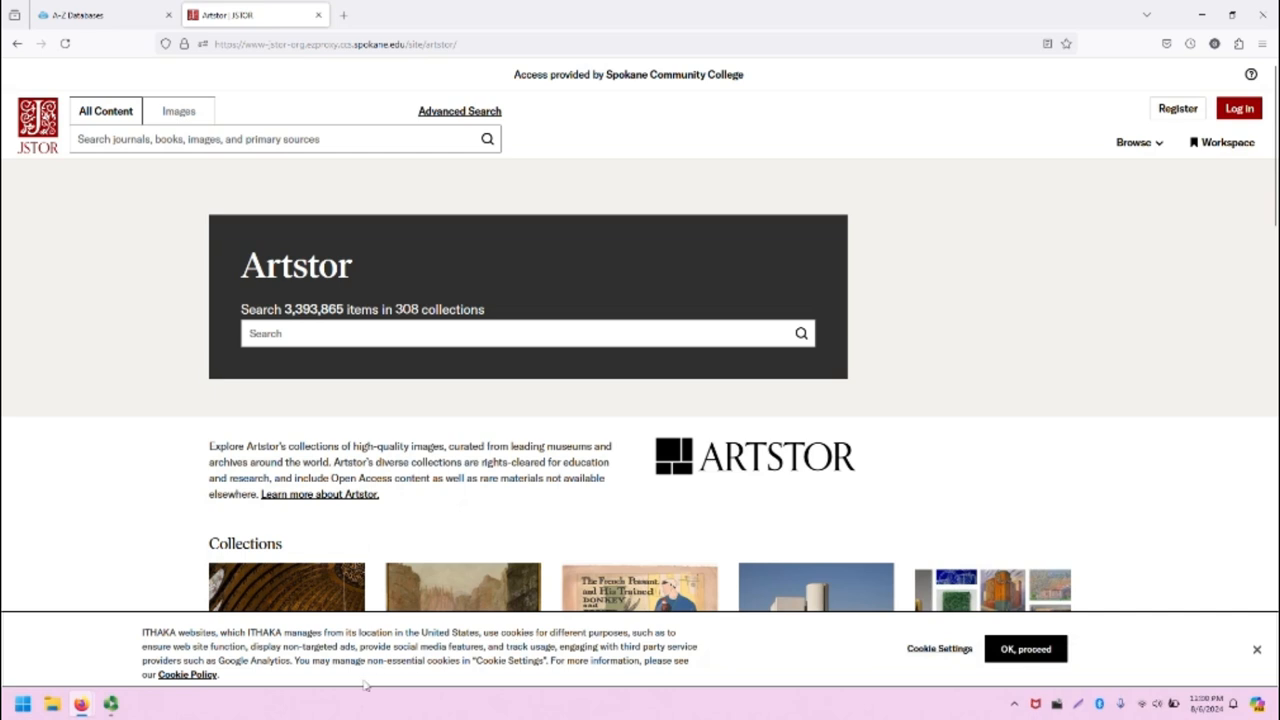
pyautogui.moveTo(370, 688)
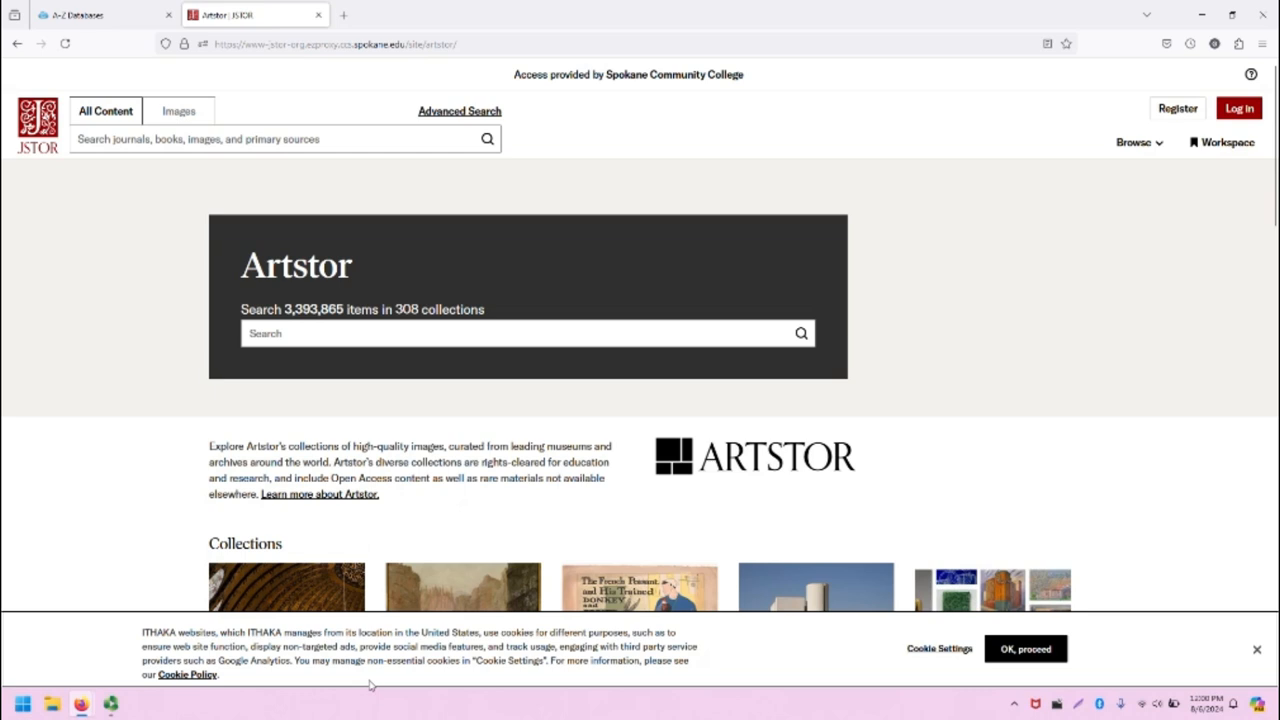
pyautogui.moveTo(132, 312)
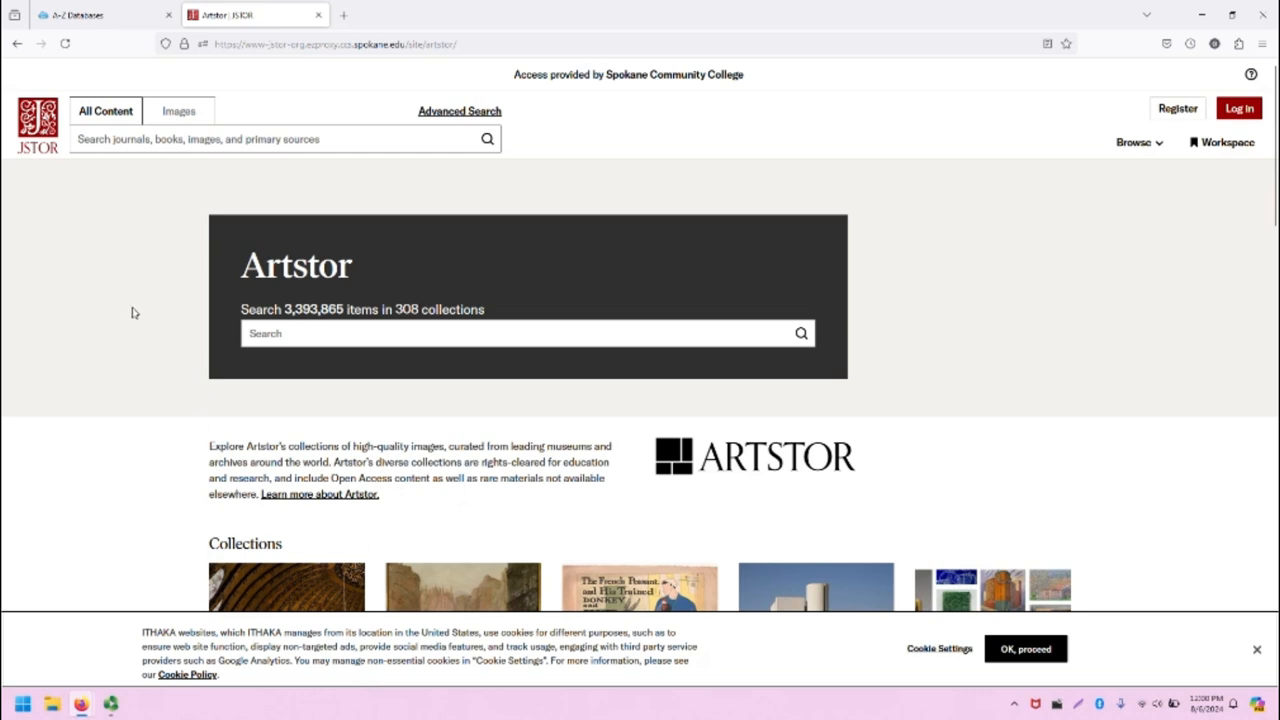
pyautogui.moveTo(36, 124)
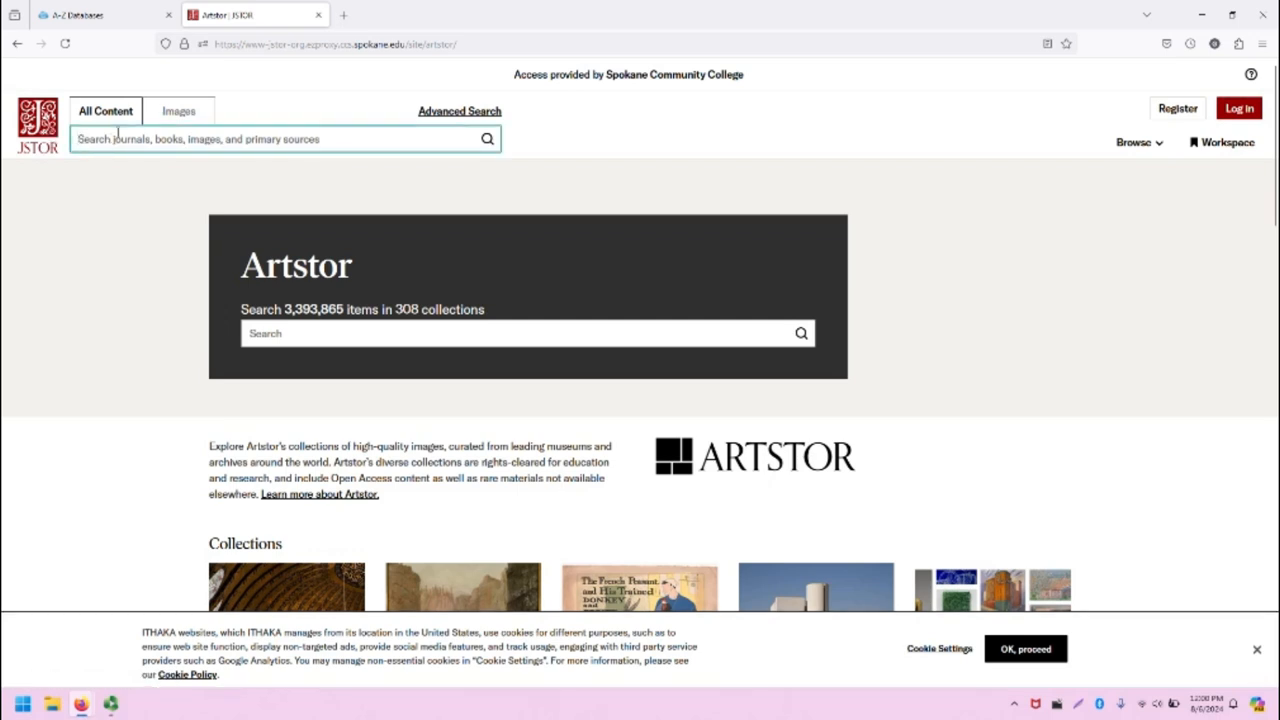
# Step: Scope the header search to Images and show the Browse choices by subject, title, publisher and collection
pyautogui.click(182, 112)
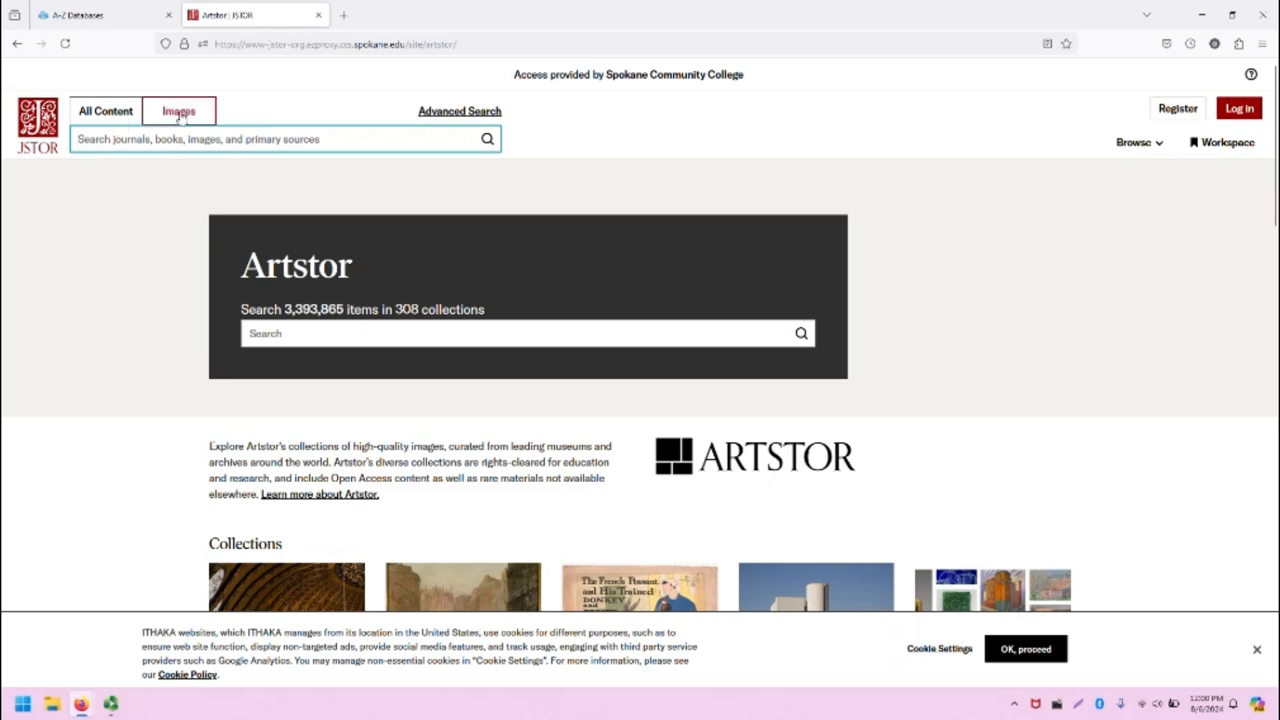
pyautogui.click(180, 110)
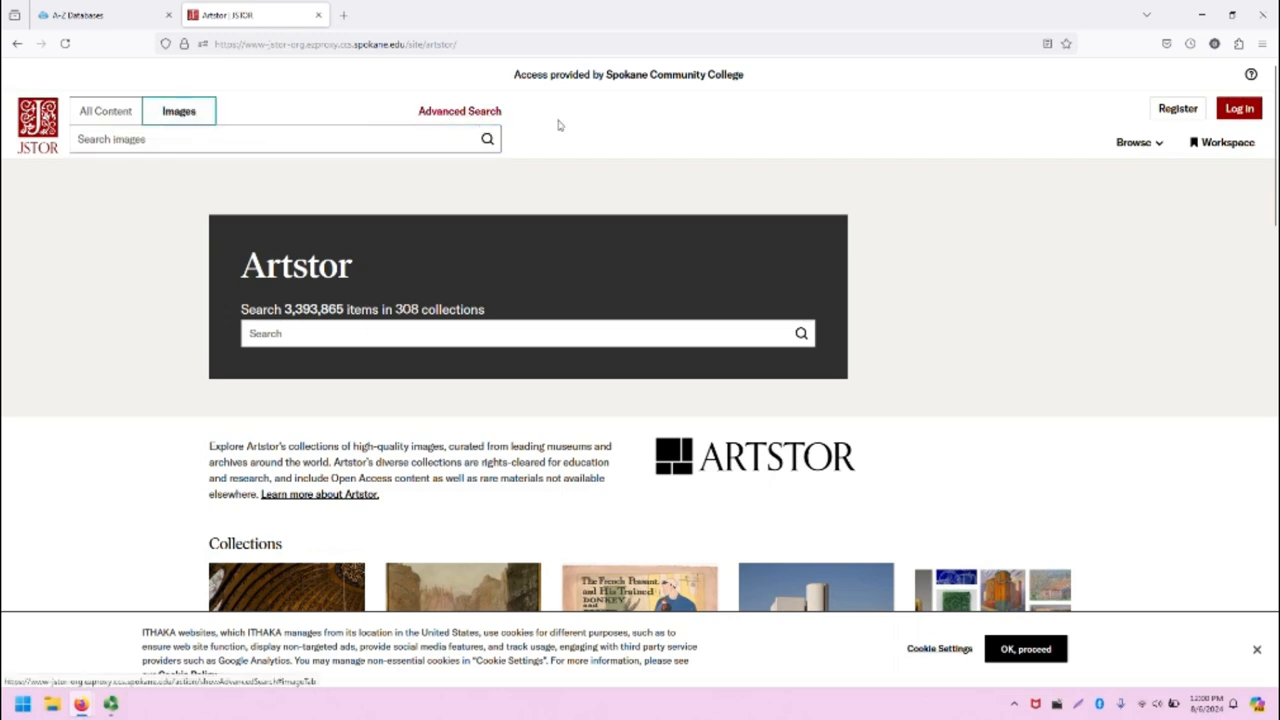
pyautogui.moveTo(1180, 108)
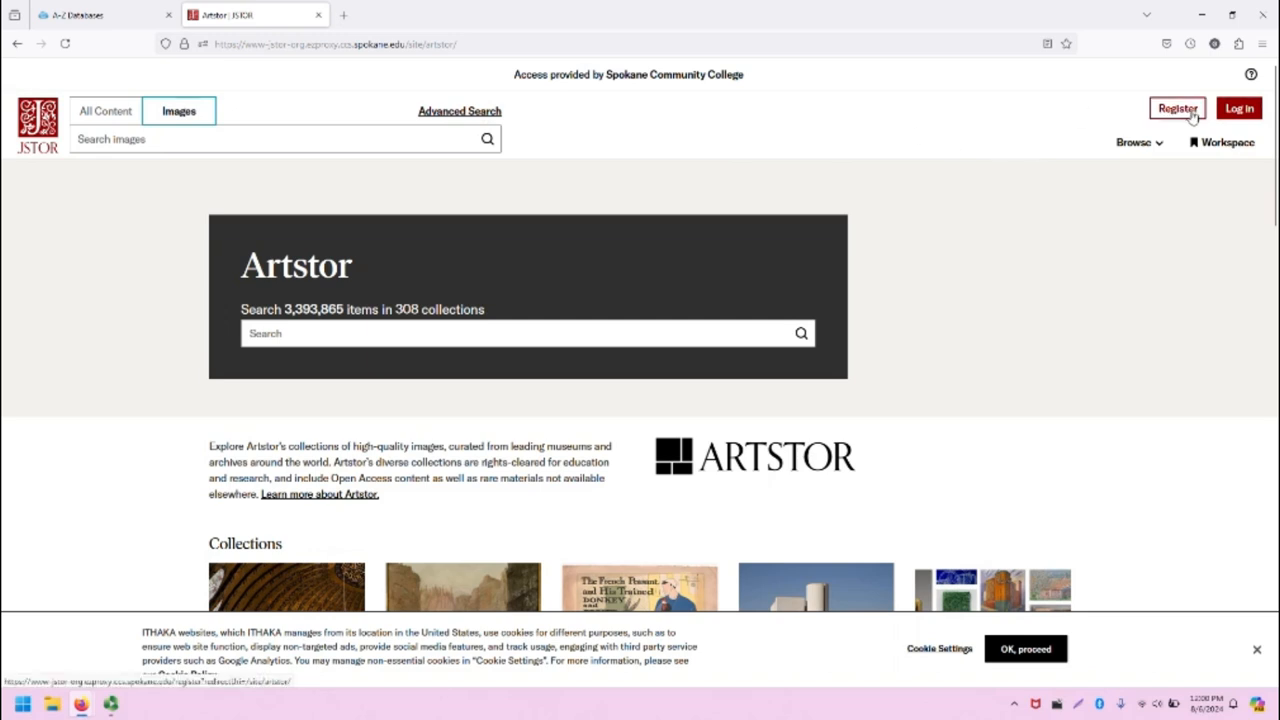
pyautogui.moveTo(1158, 126)
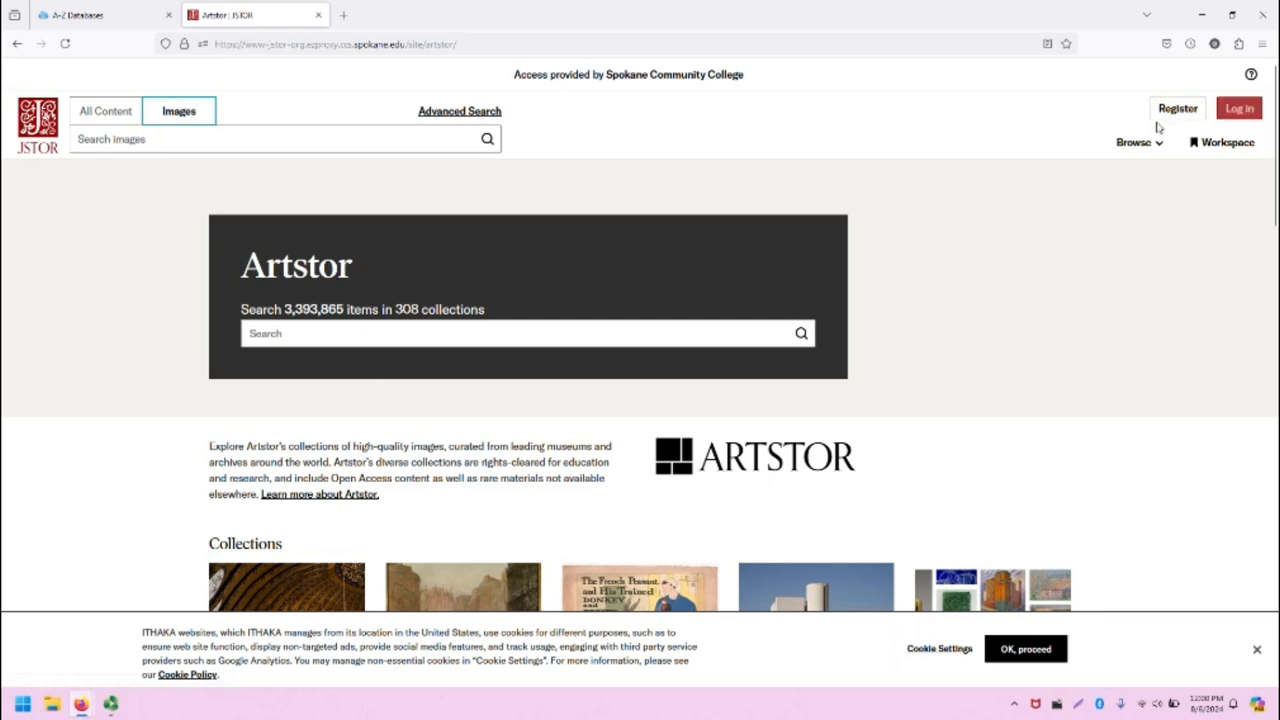
pyautogui.click(1136, 140)
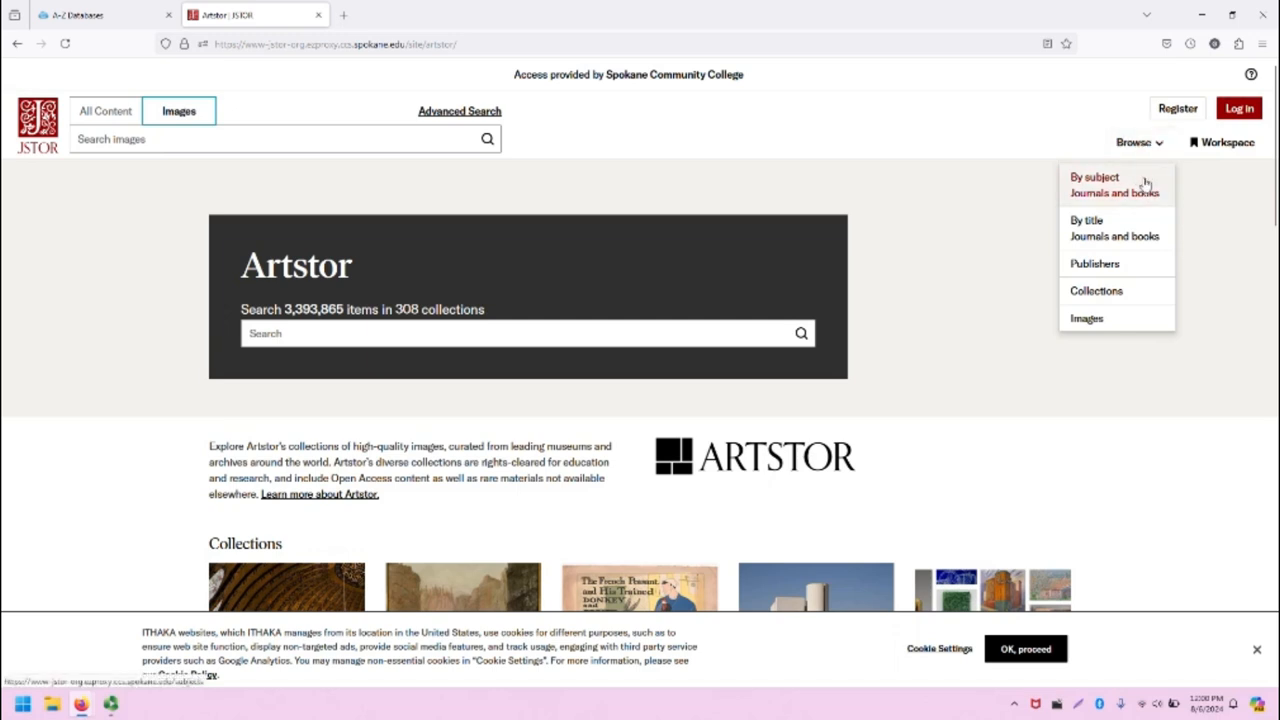
pyautogui.moveTo(1248, 148)
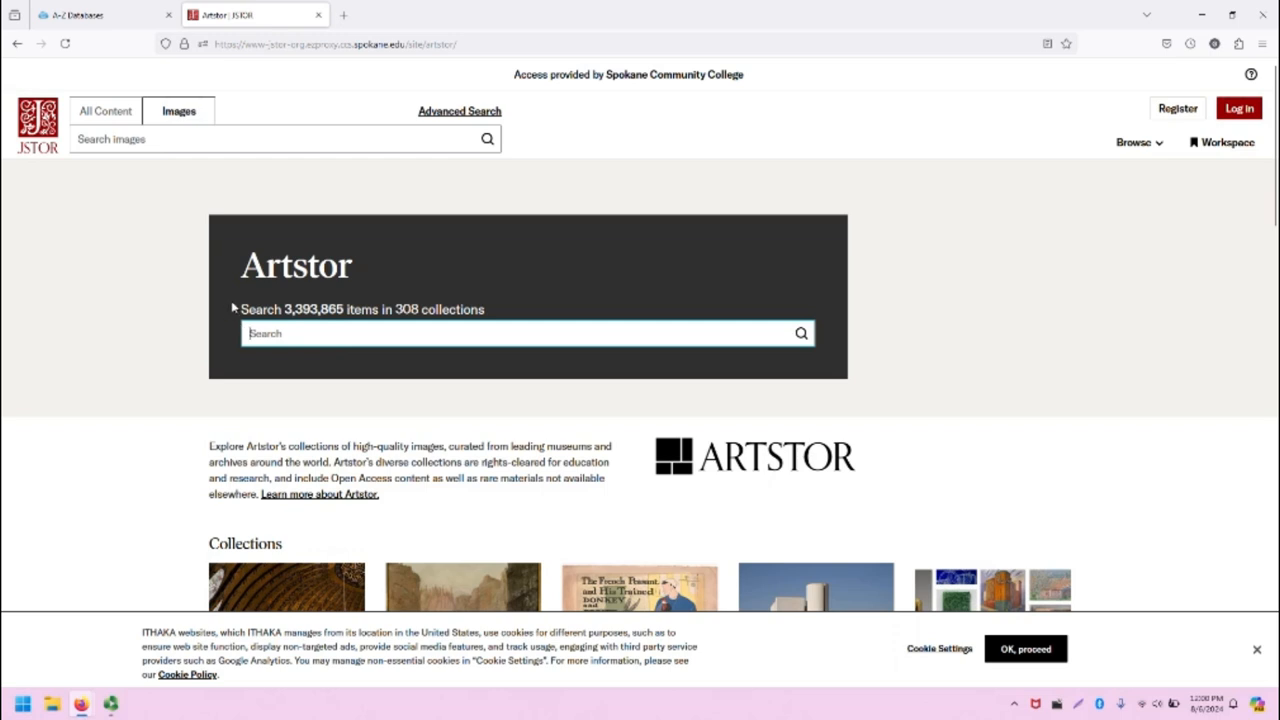
pyautogui.moveTo(422, 344)
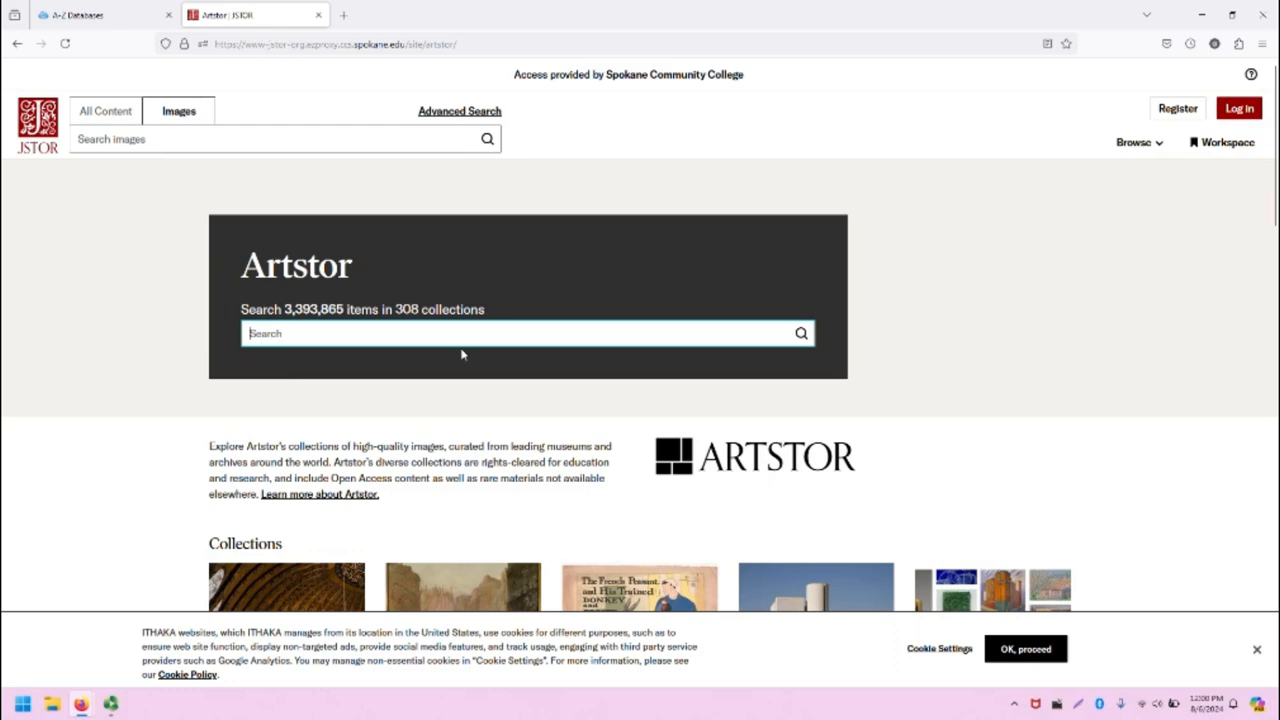
pyautogui.moveTo(432, 462)
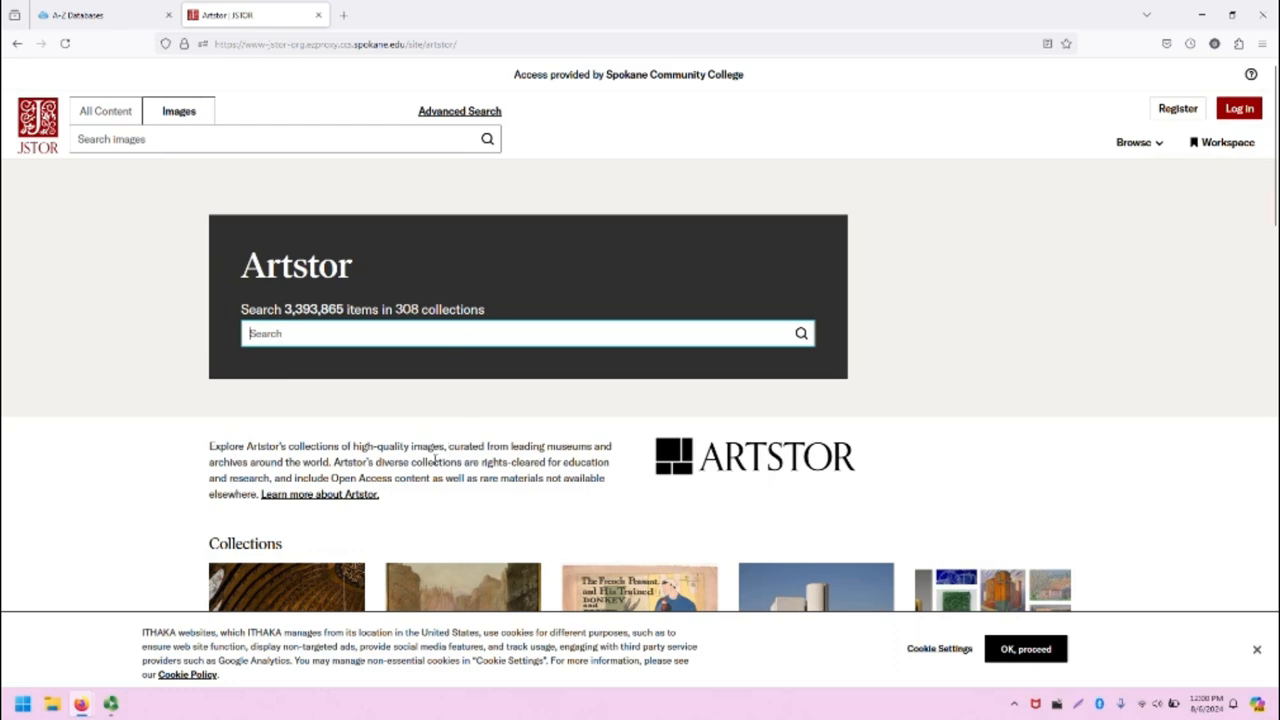
pyautogui.scroll(-3)
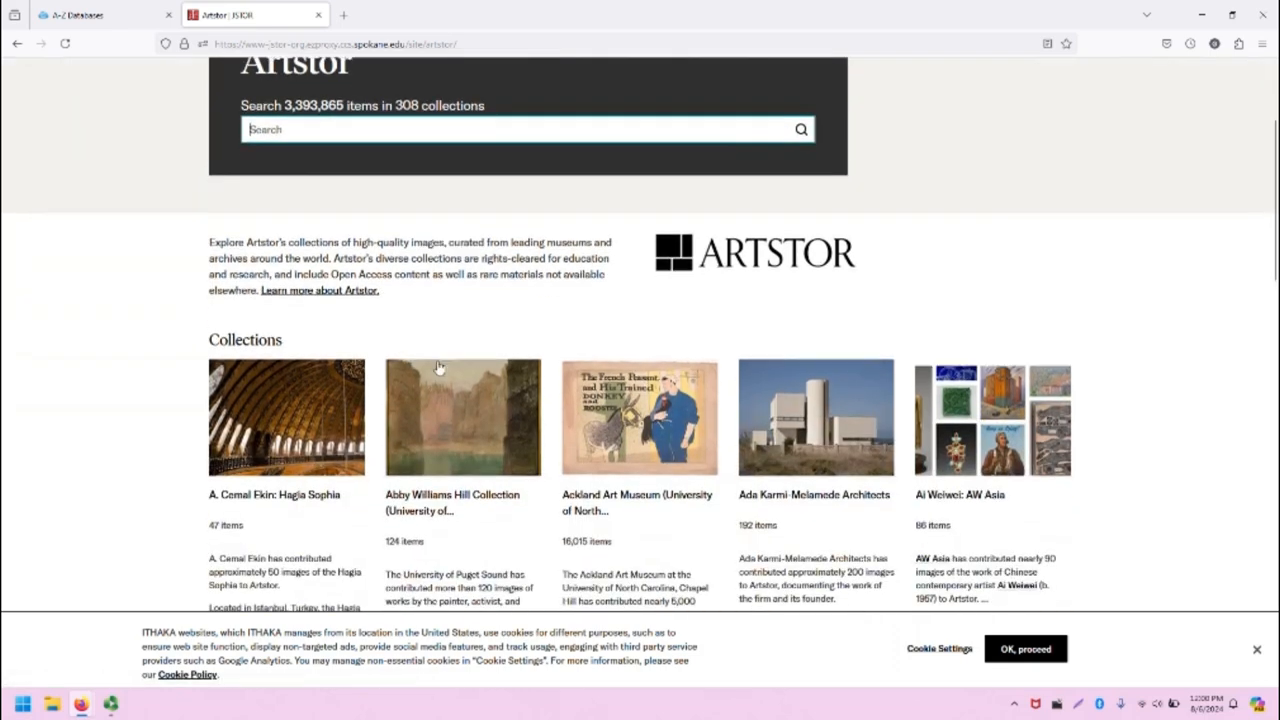
pyautogui.scroll(-3)
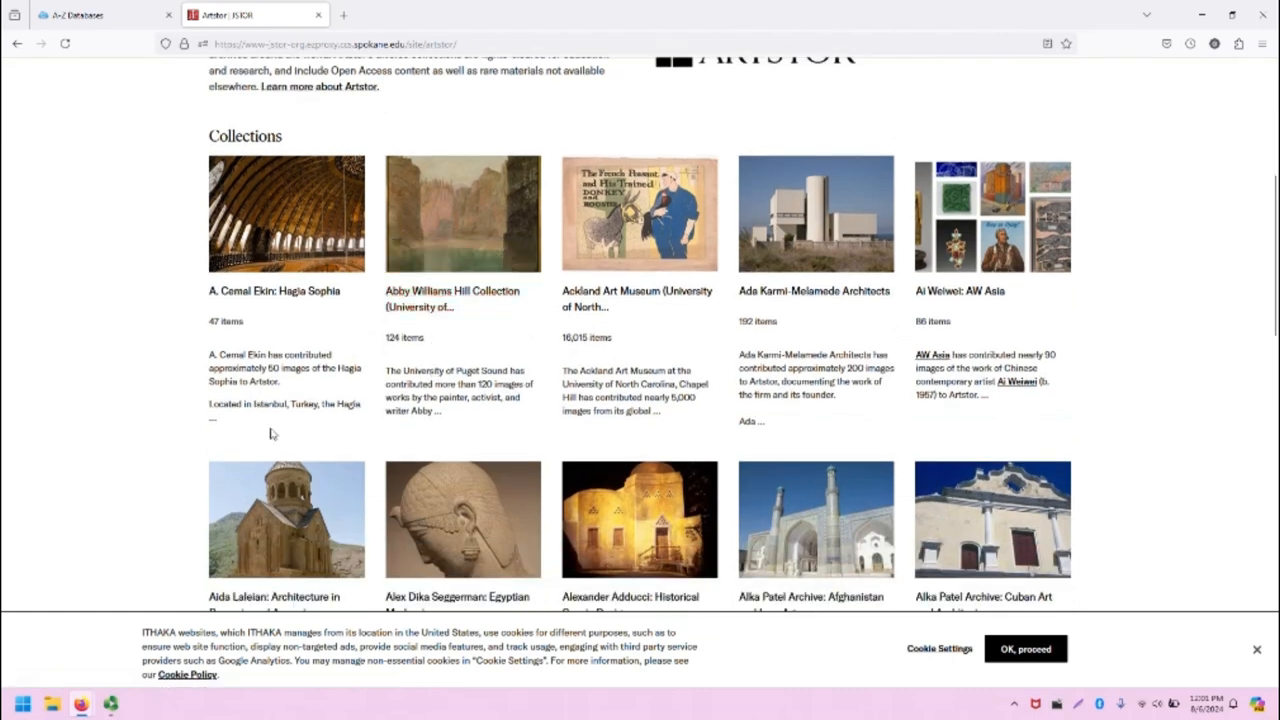
pyautogui.moveTo(140, 424)
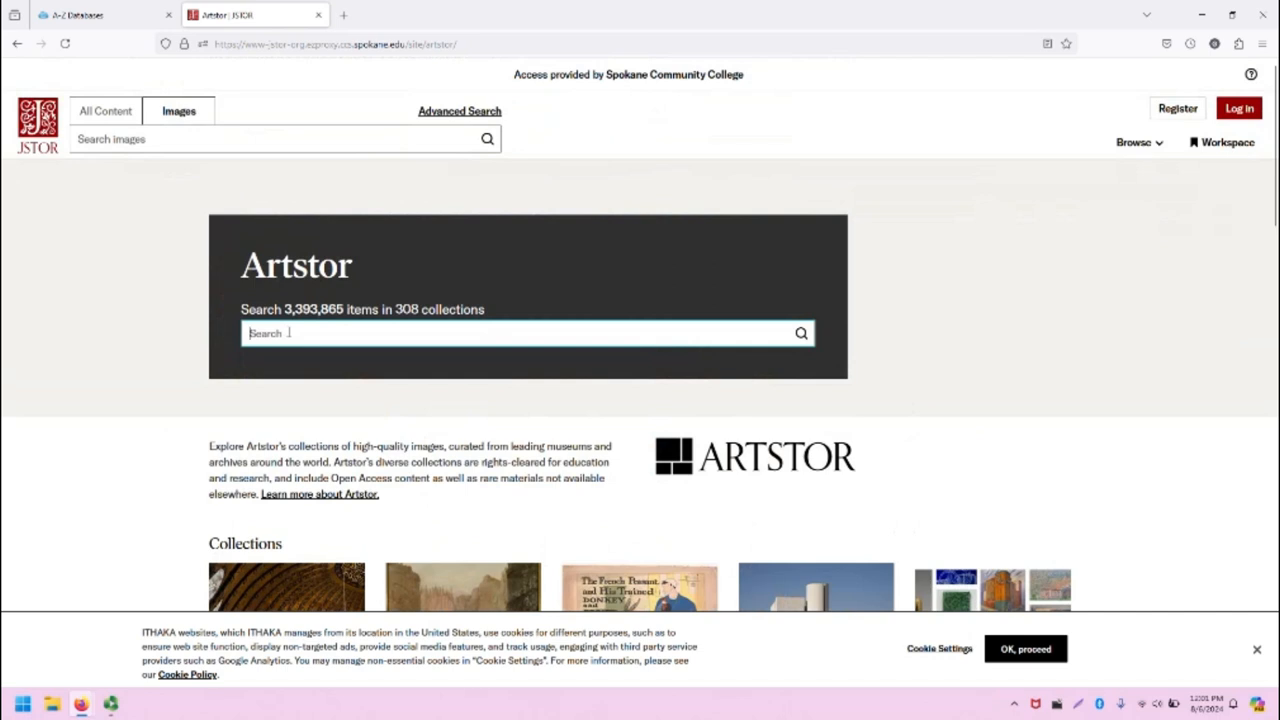
pyautogui.write('Picasso')
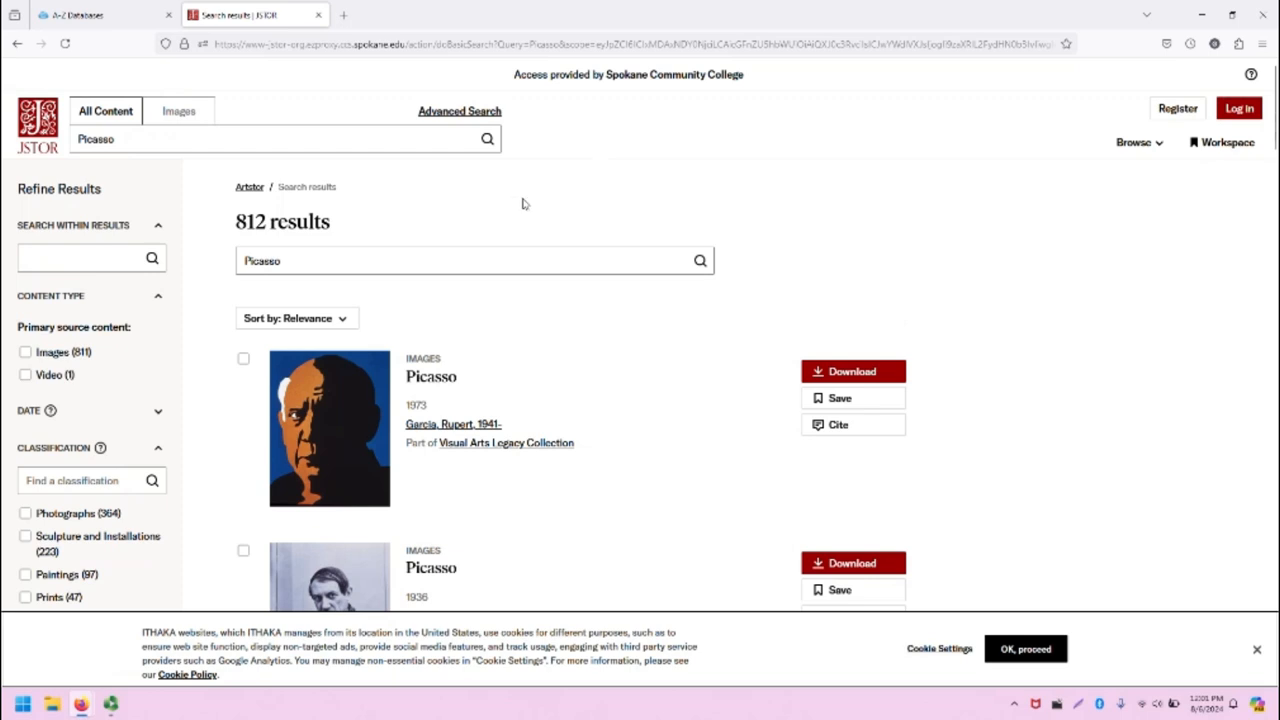
pyautogui.moveTo(512, 216)
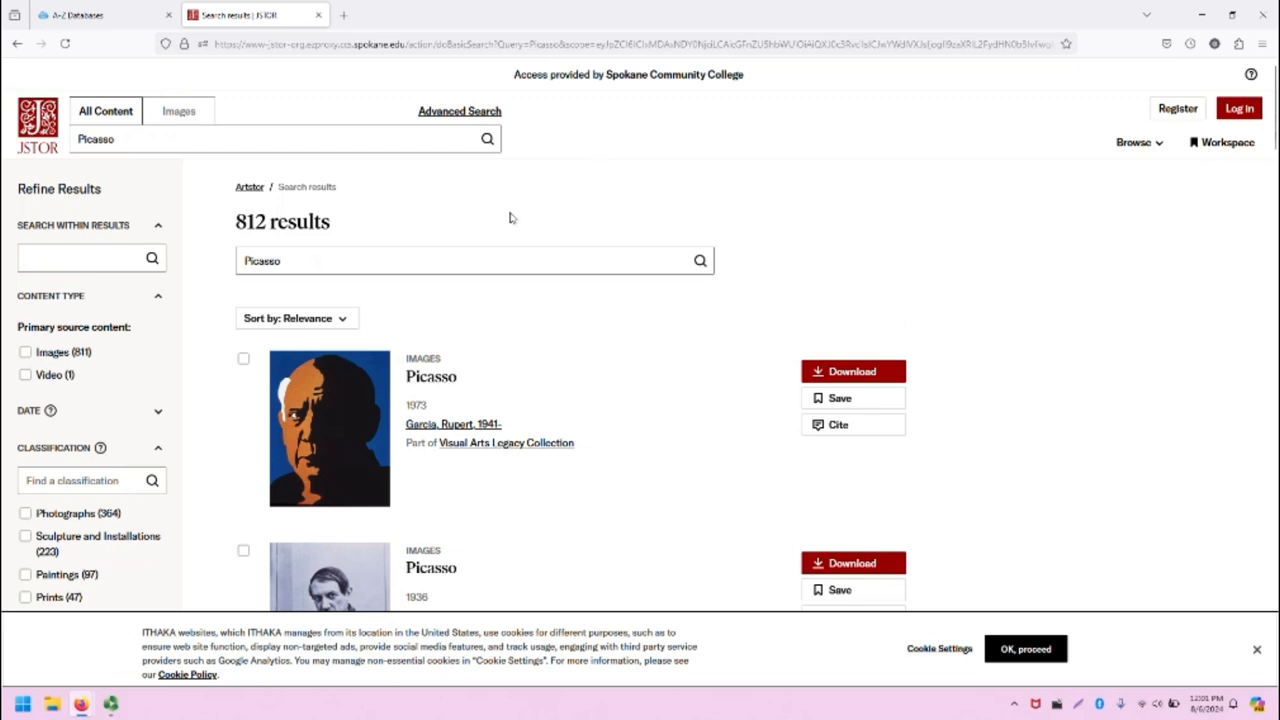
pyautogui.moveTo(226, 224)
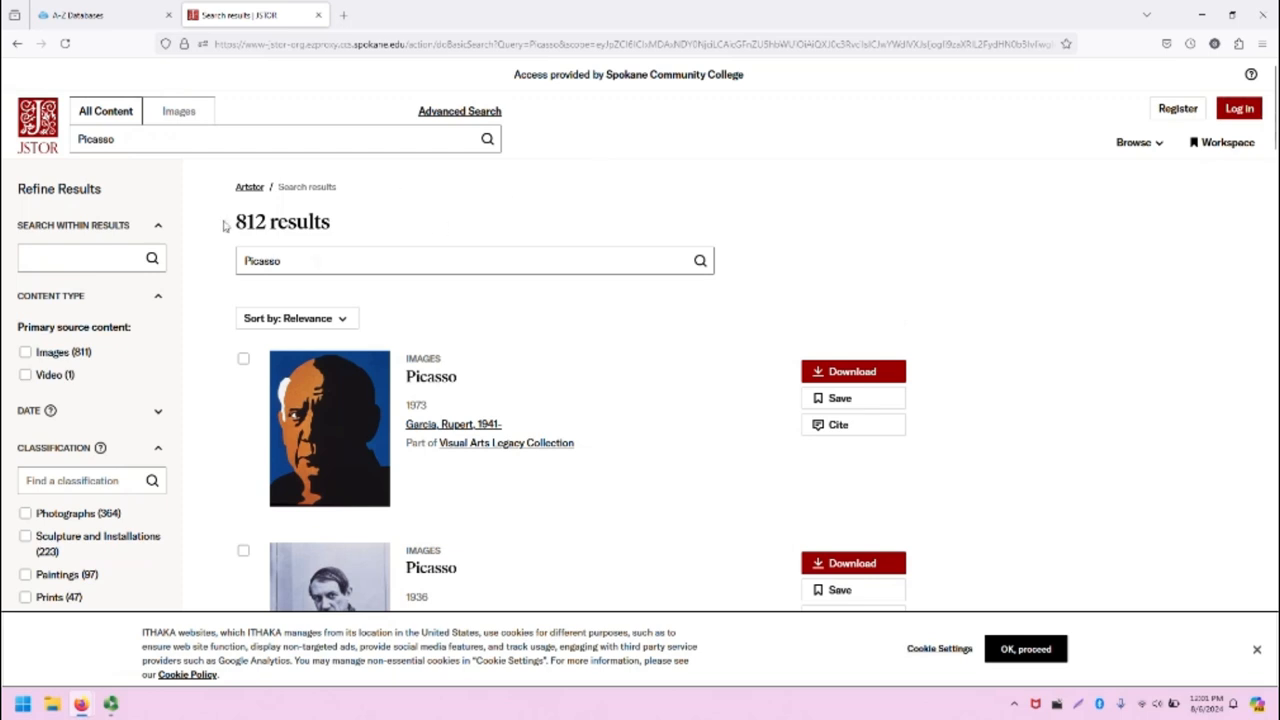
pyautogui.moveTo(486, 300)
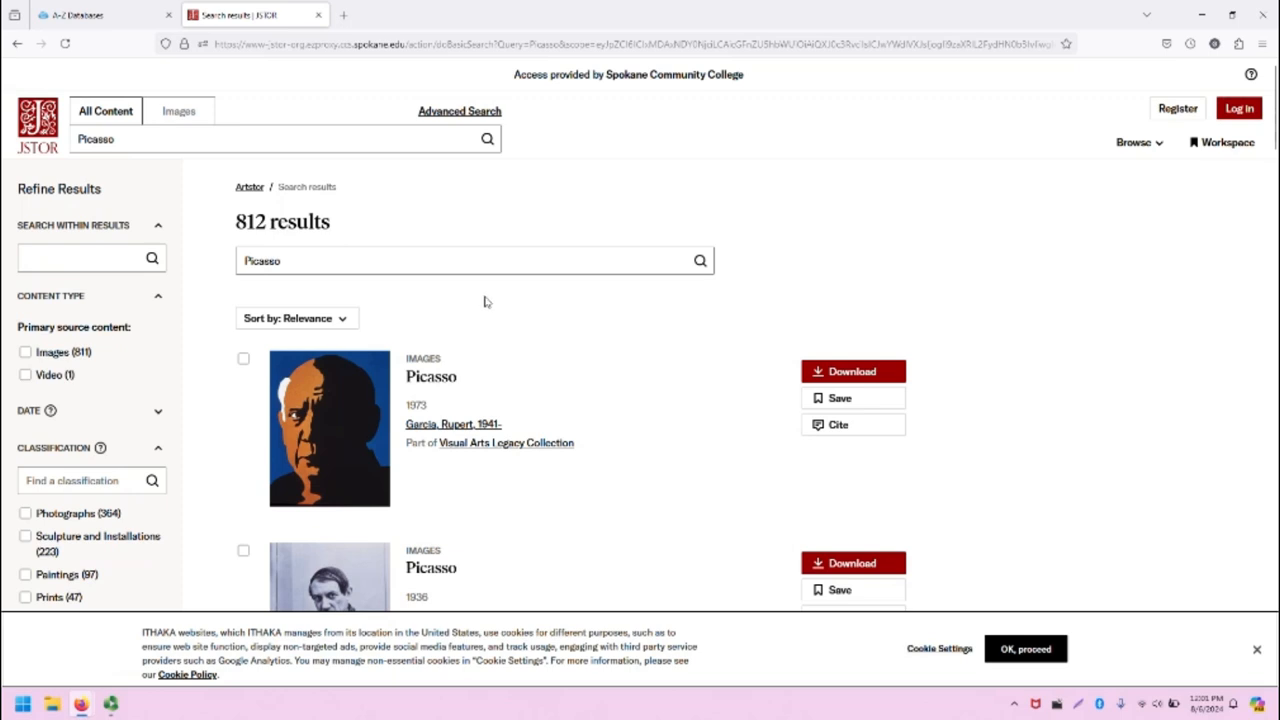
pyautogui.scroll(-3)
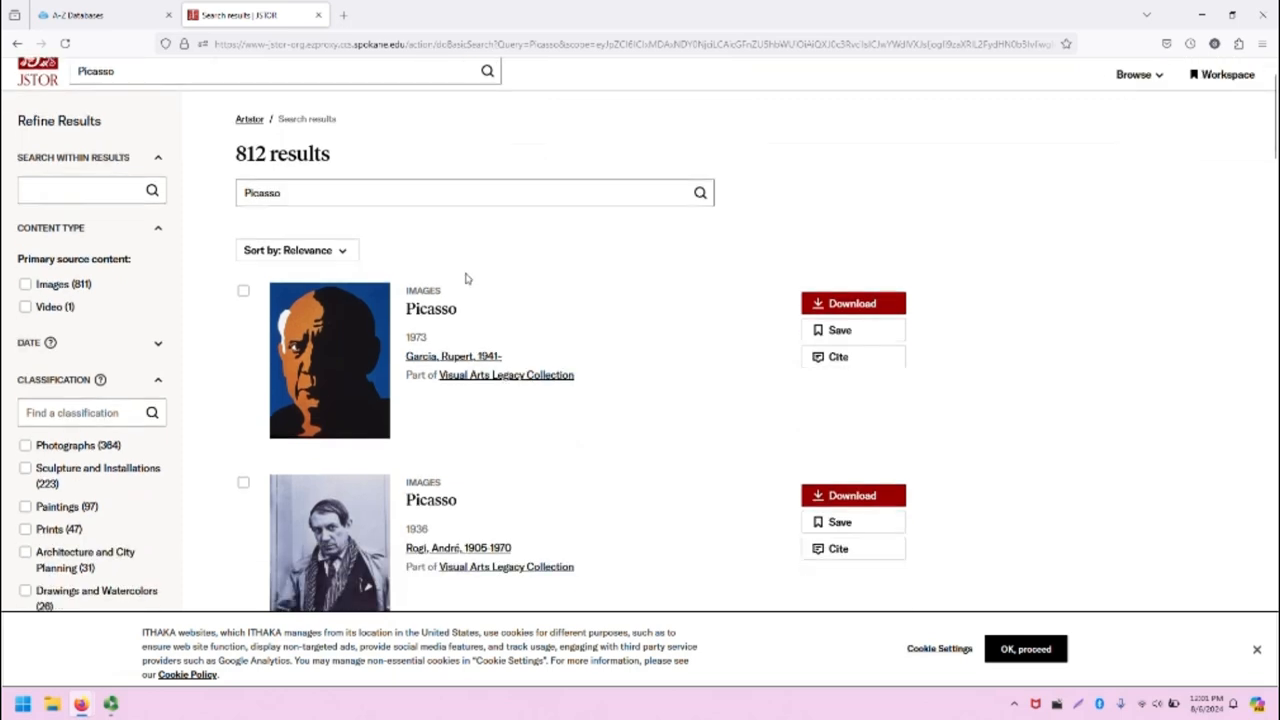
pyautogui.scroll(-3)
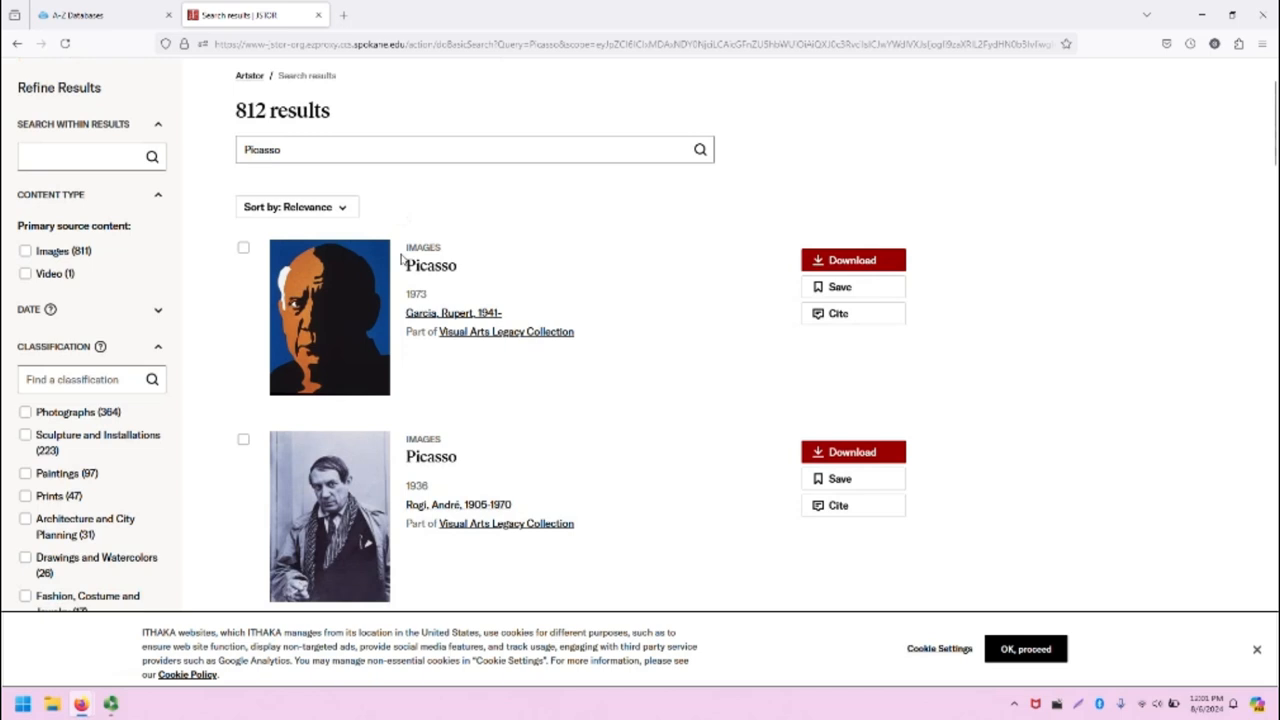
pyautogui.scroll(-3)
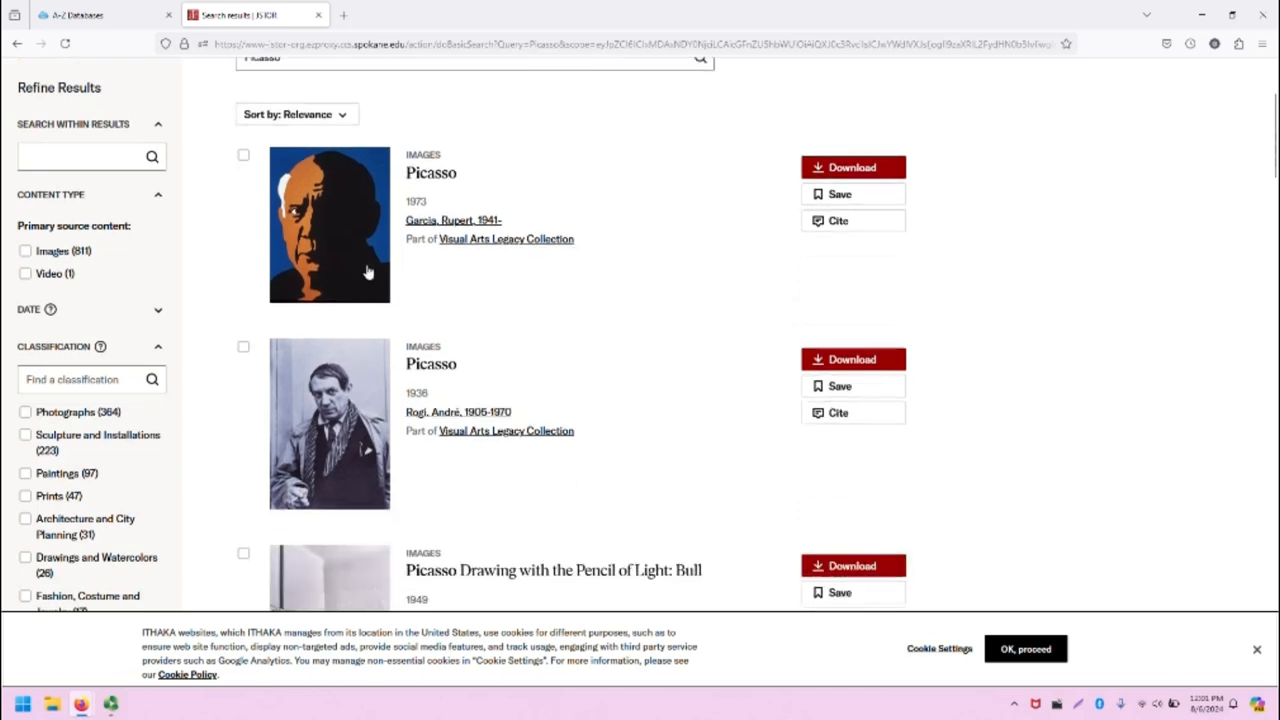
pyautogui.moveTo(332, 268)
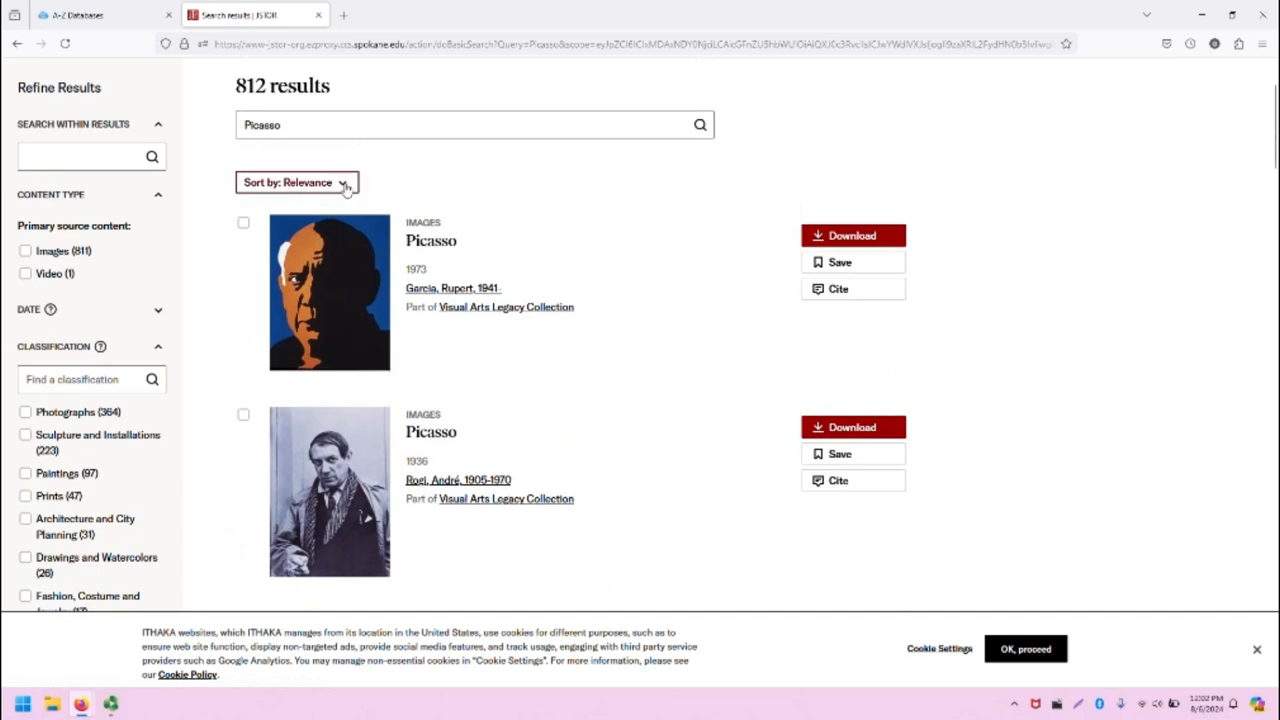
pyautogui.click(296, 182)
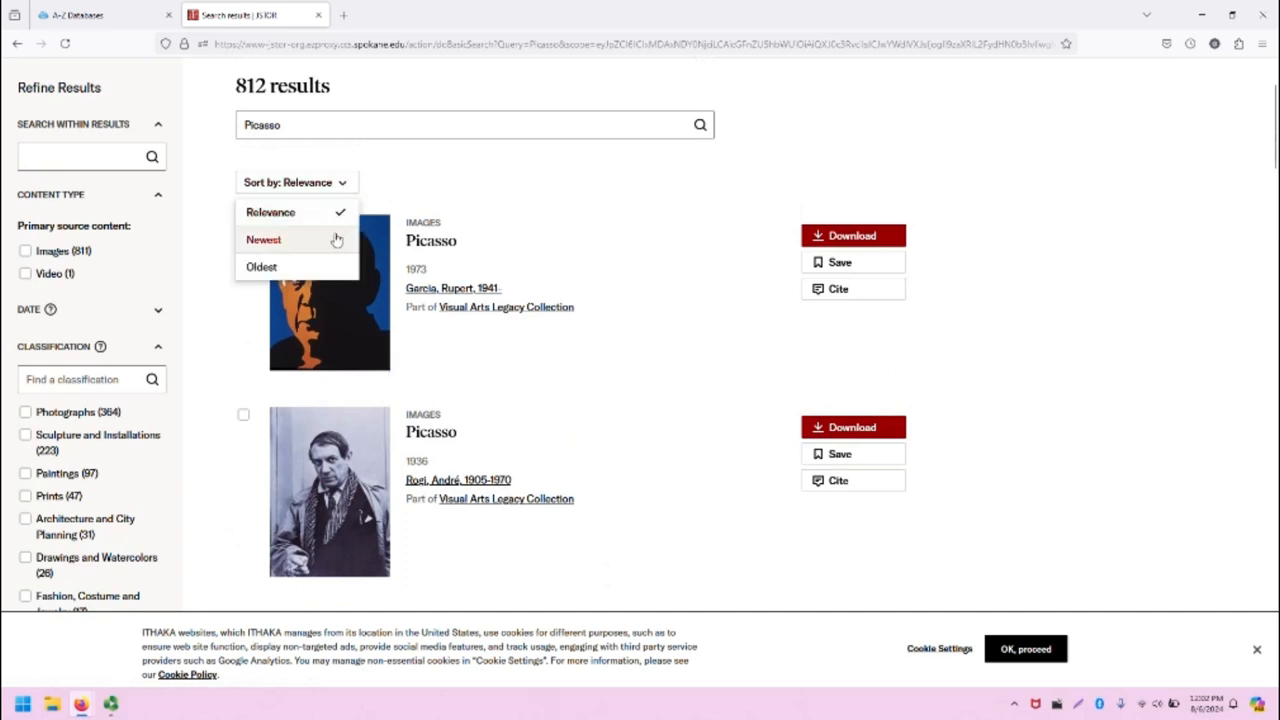
pyautogui.moveTo(650, 184)
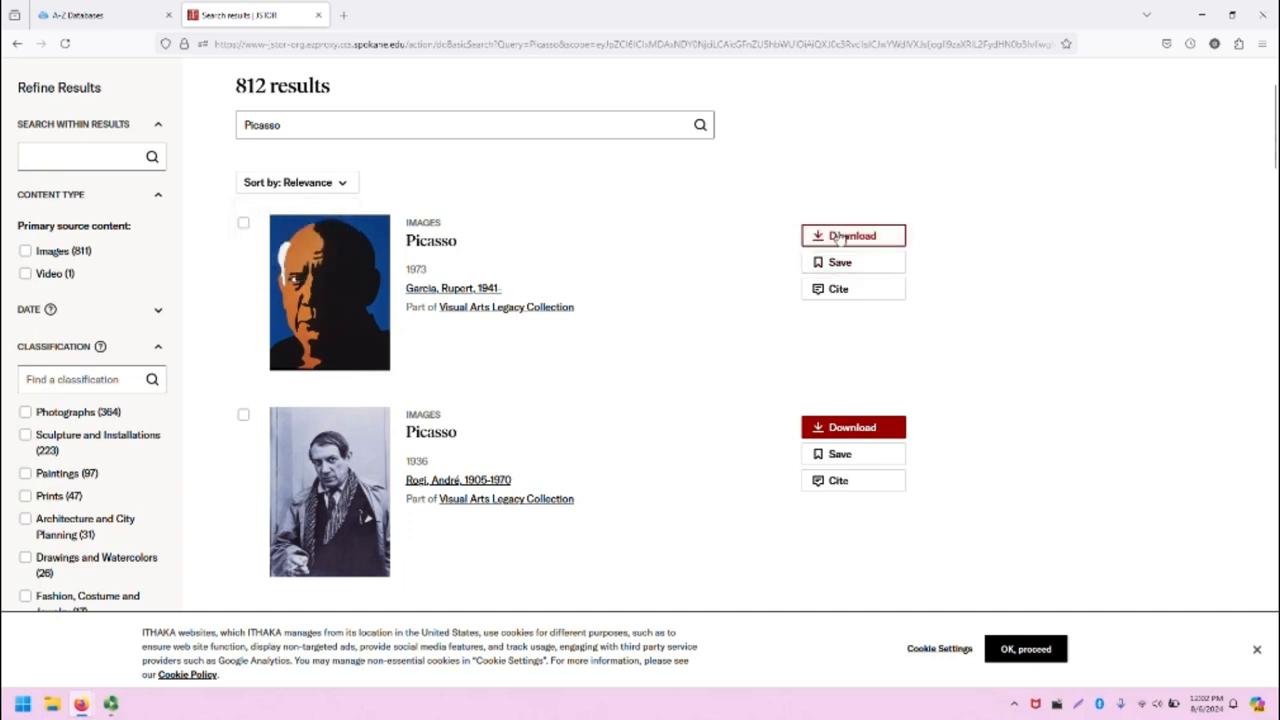
pyautogui.moveTo(876, 268)
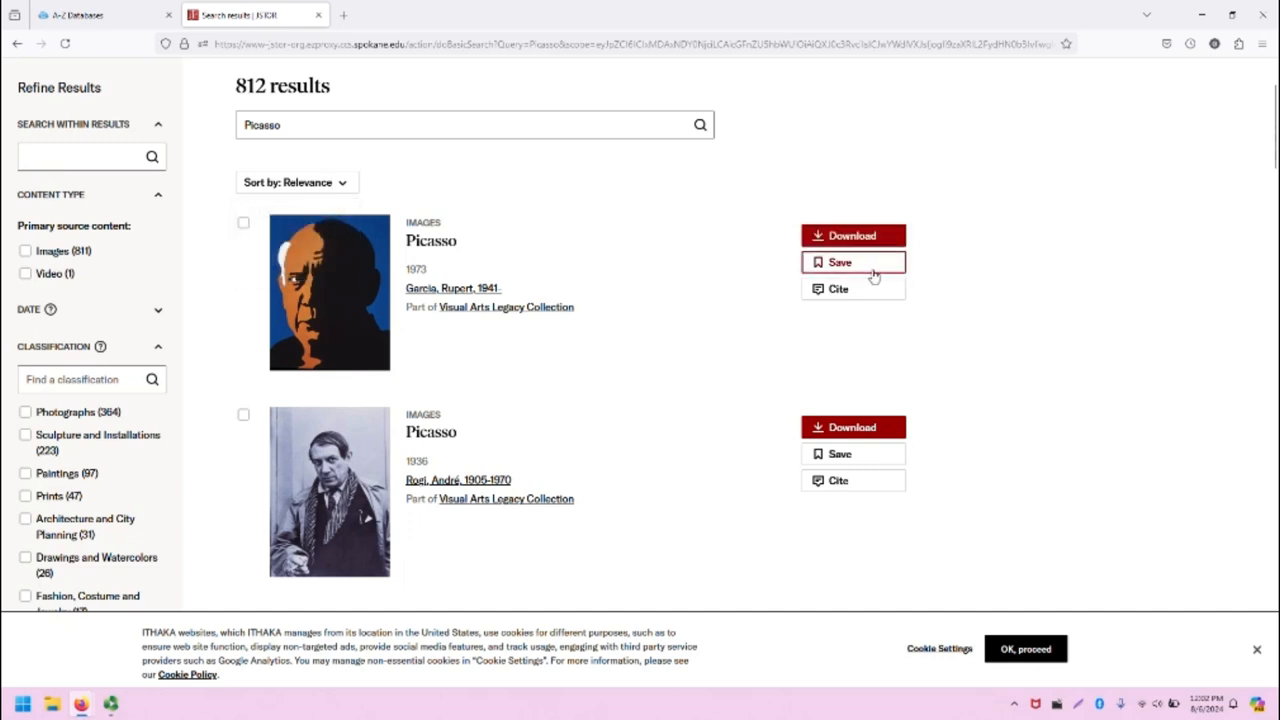
pyautogui.moveTo(864, 292)
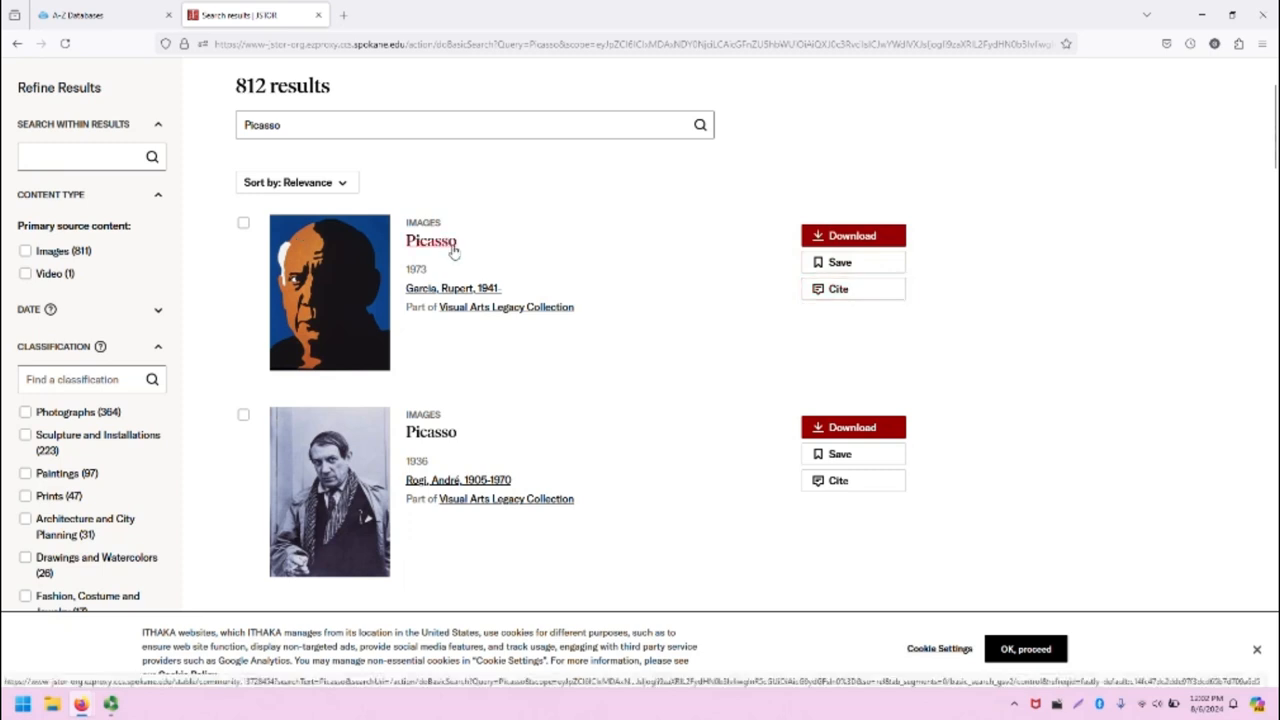
pyautogui.moveTo(432, 252)
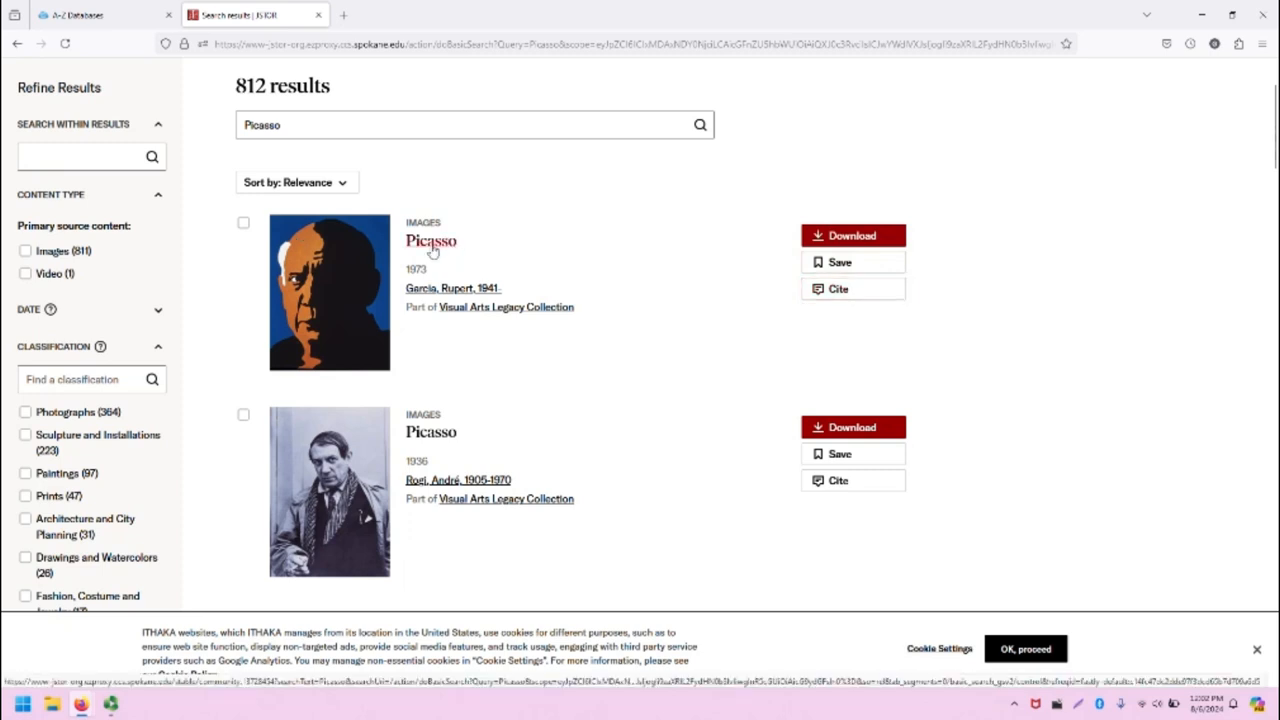
pyautogui.click(428, 240)
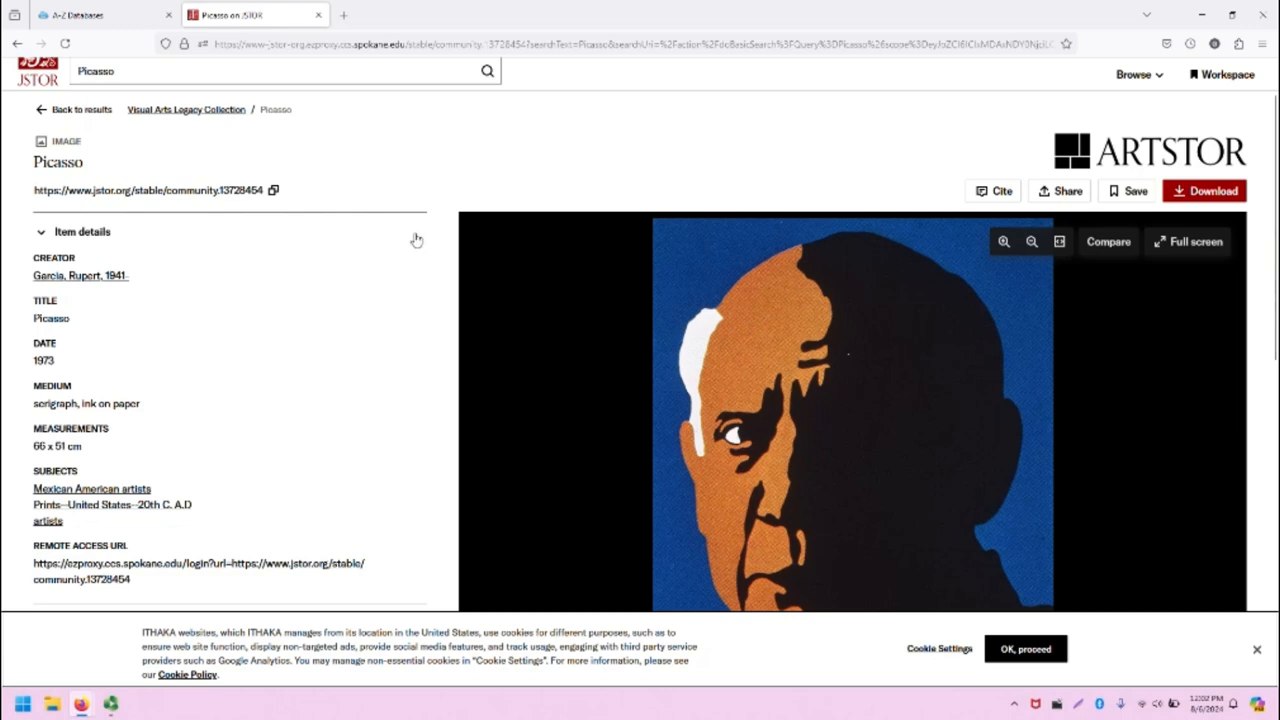
# Step: Review the 1973 Picasso serigraph's item details and zoom in on its portrait
pyautogui.scroll(-3)
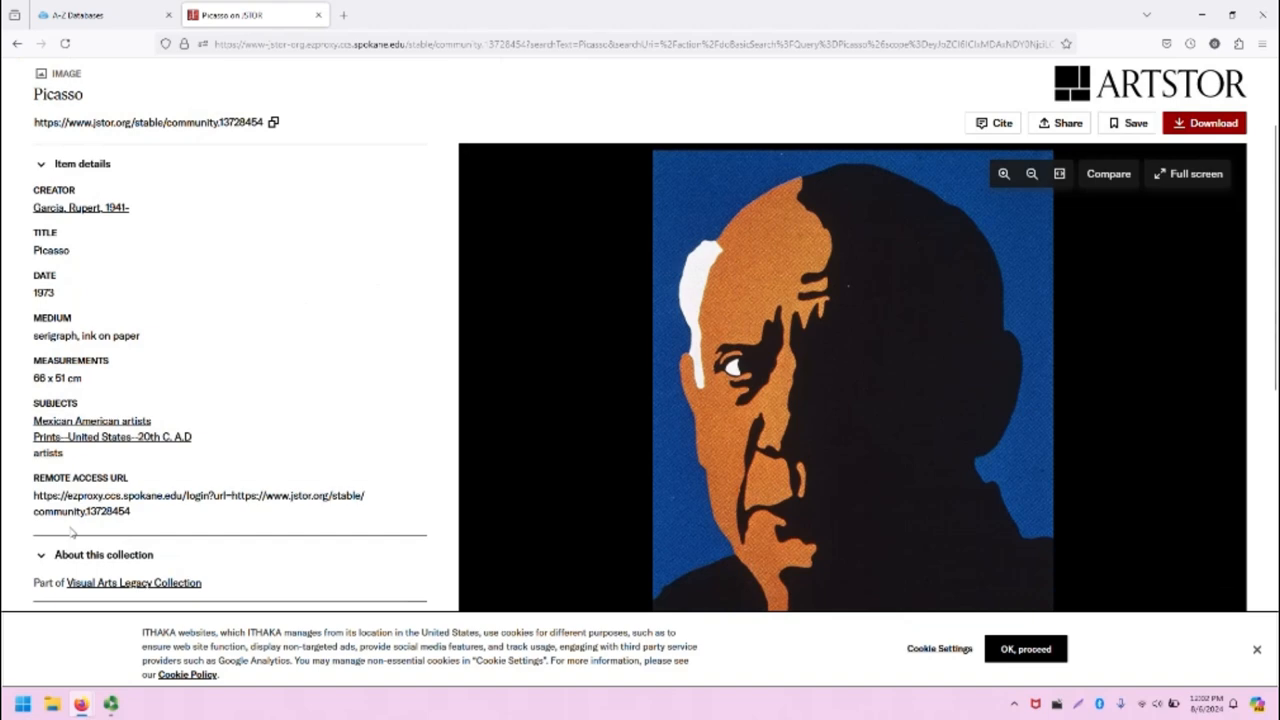
pyautogui.moveTo(768, 316)
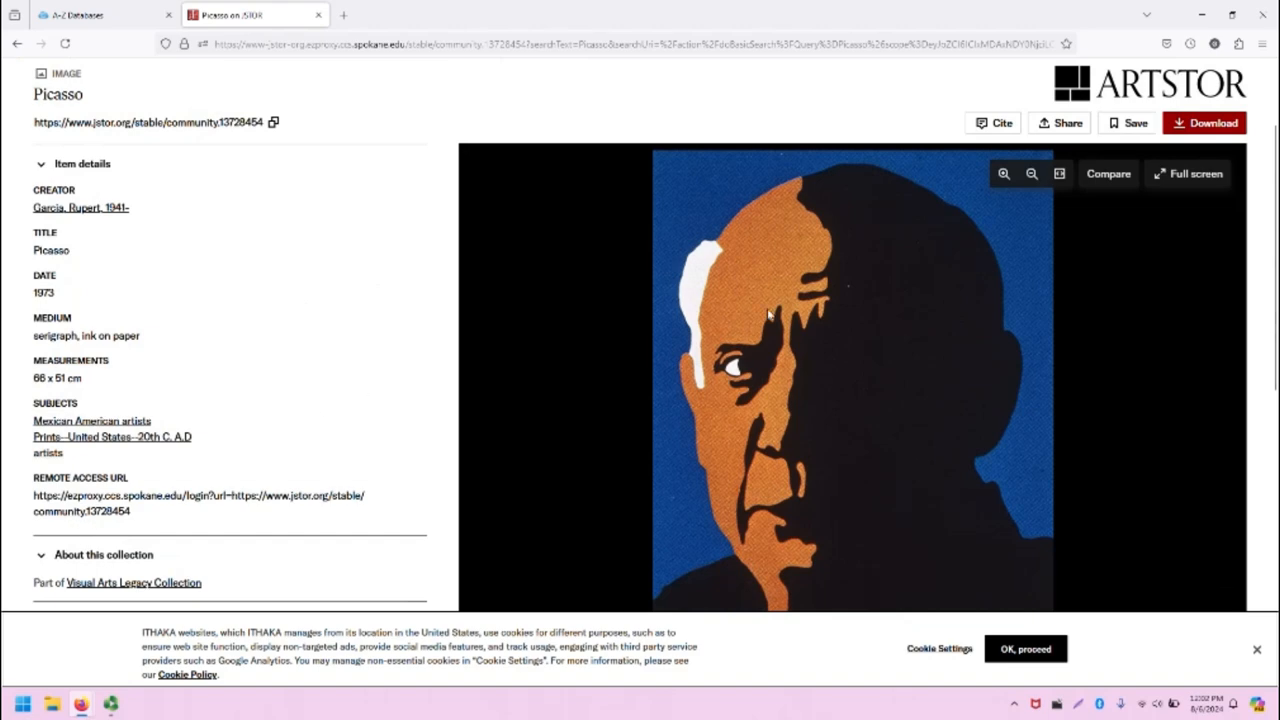
pyautogui.moveTo(854, 404)
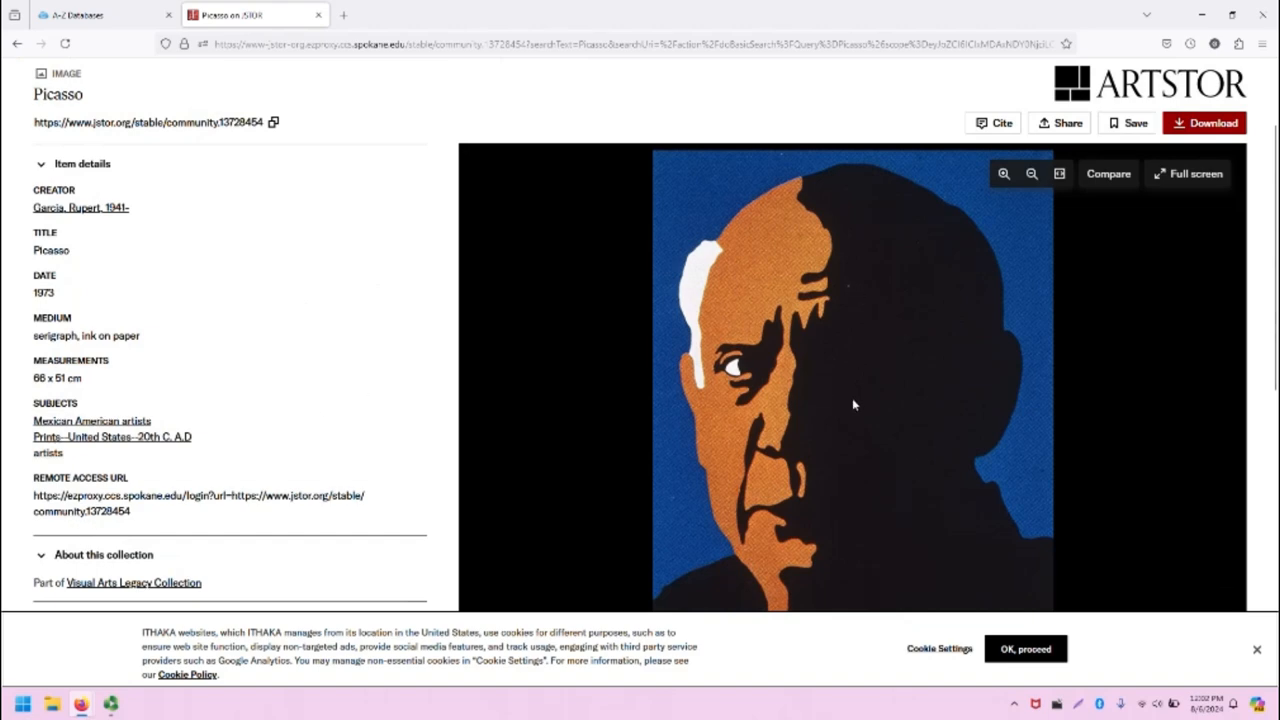
pyautogui.click(1004, 172)
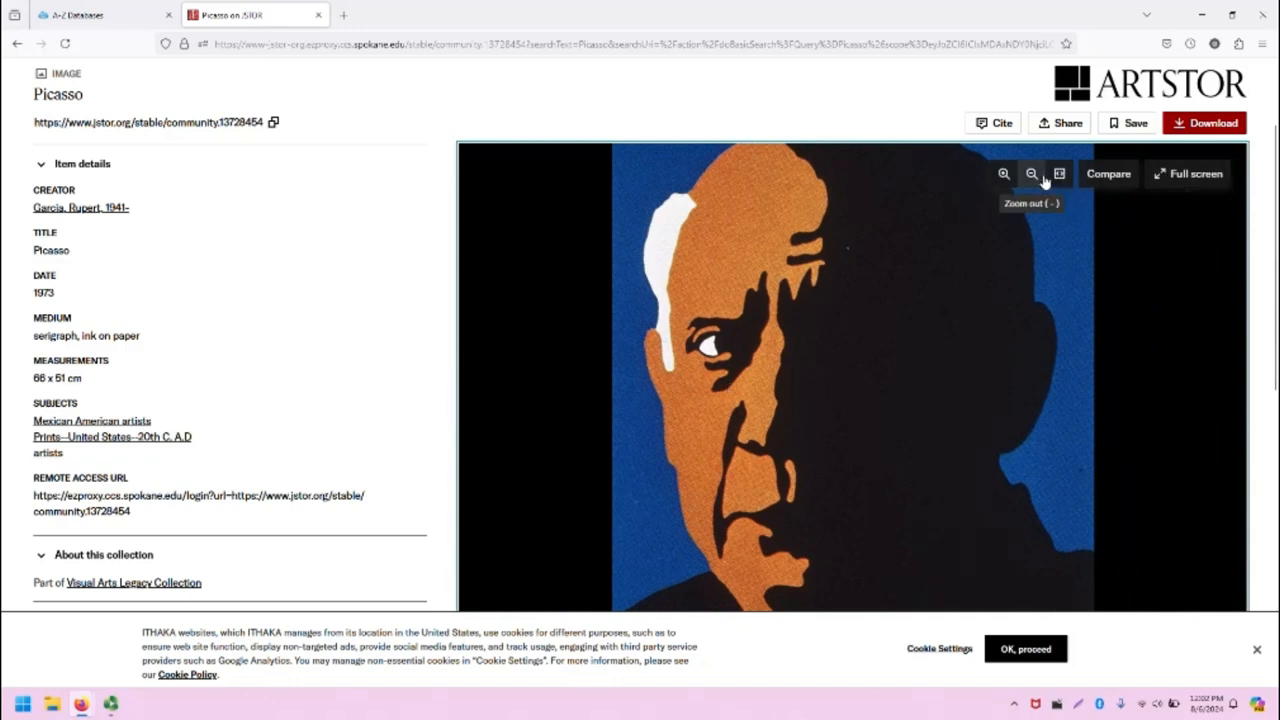
pyautogui.moveTo(1190, 172)
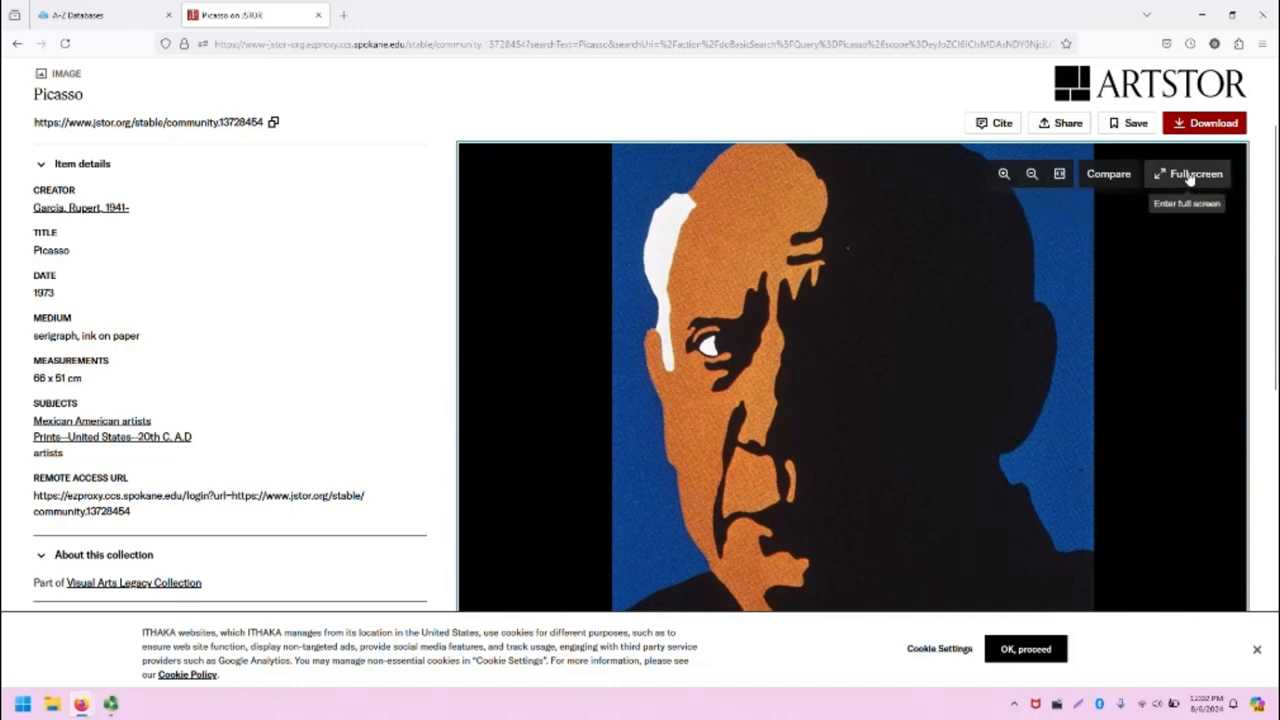
pyautogui.moveTo(1060, 174)
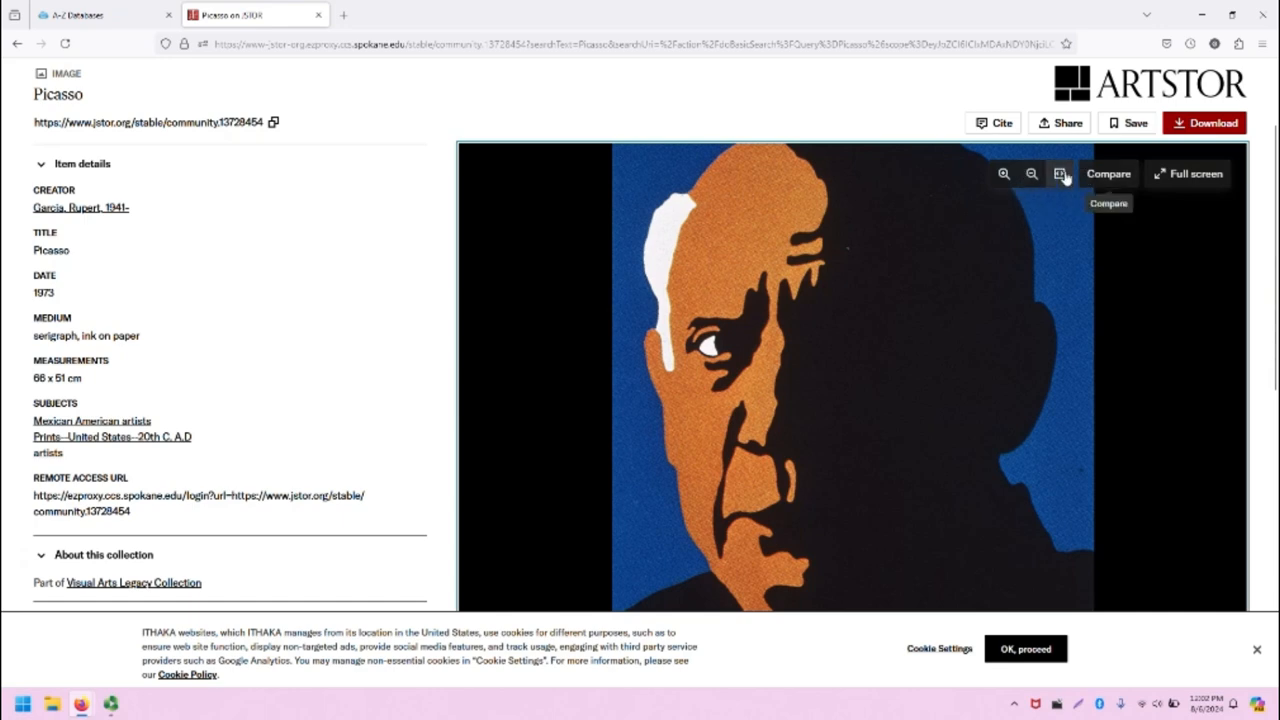
pyautogui.moveTo(1196, 186)
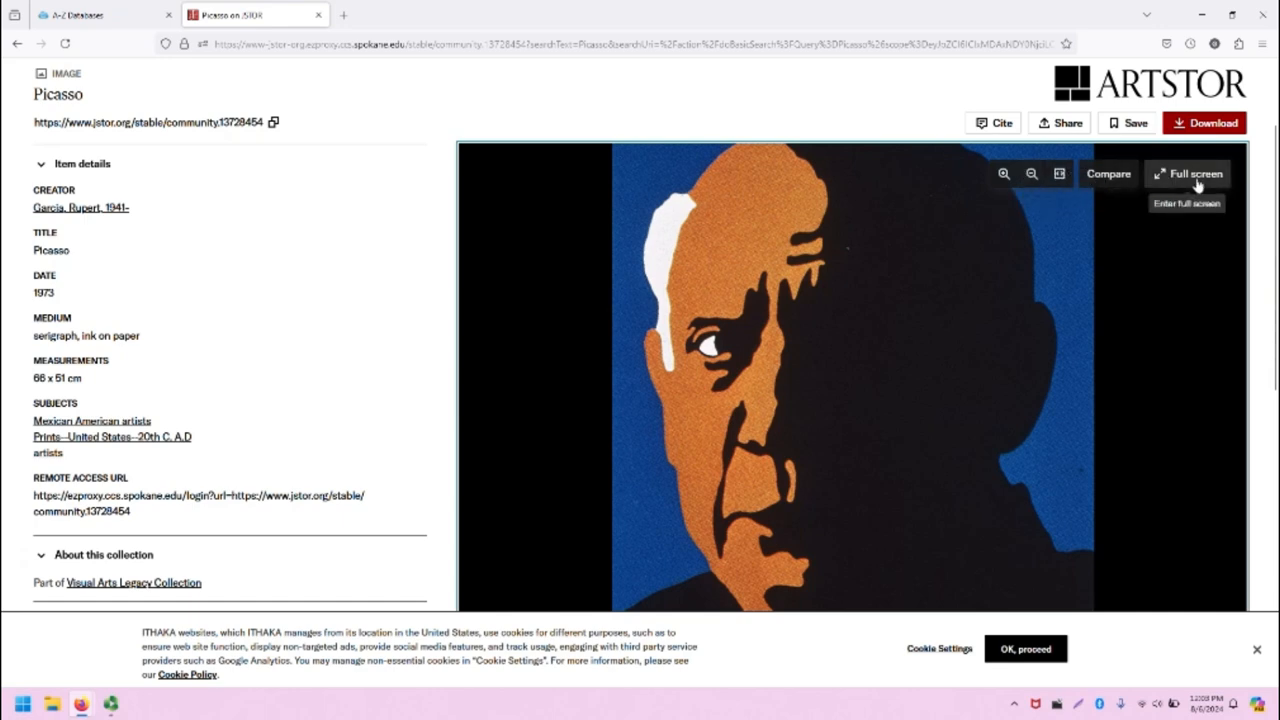
pyautogui.moveTo(1198, 364)
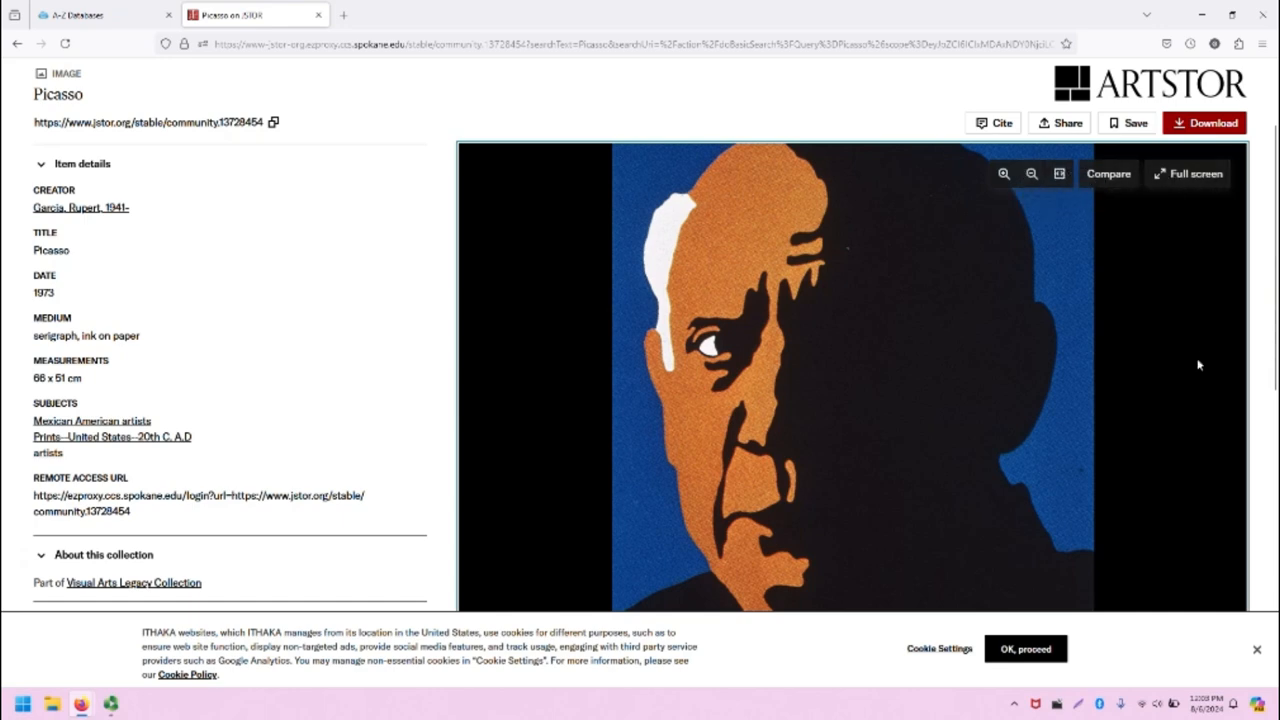
# Step: Advance the Related images carousel to Garcia's Frida Kahlo, Maya and El Grito del Rebelde prints
pyautogui.scroll(-3)
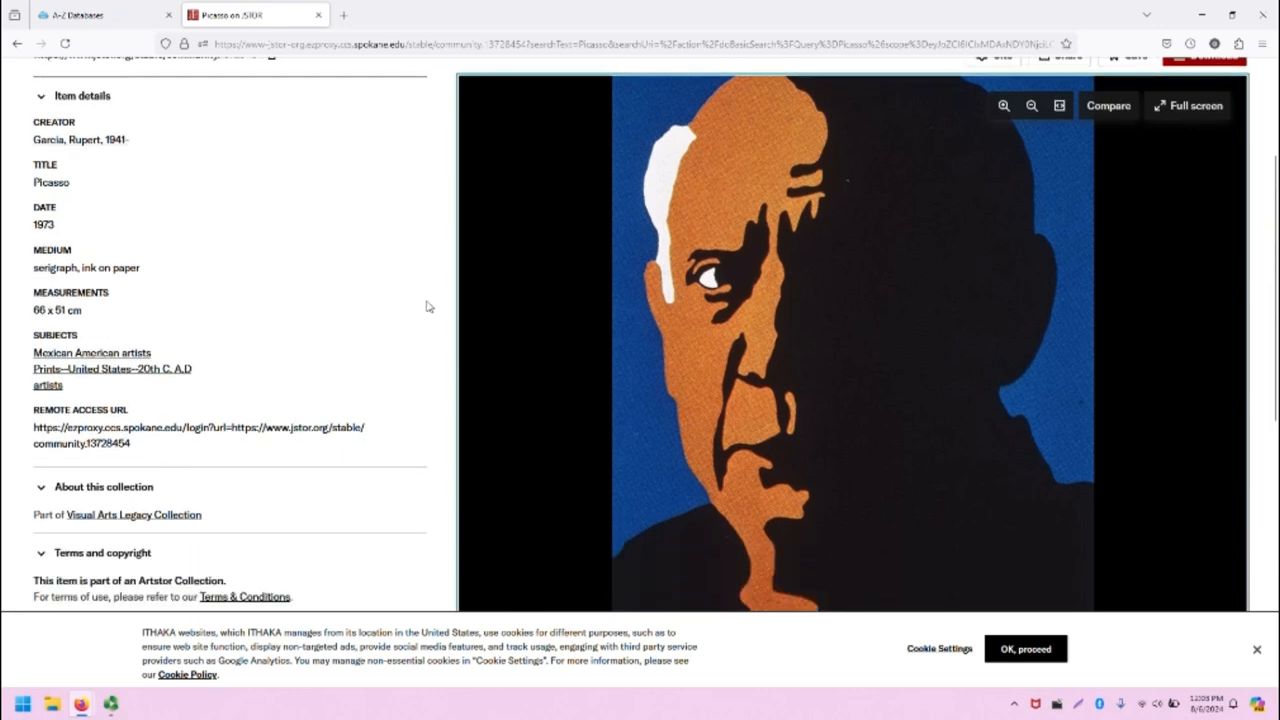
pyautogui.scroll(-3)
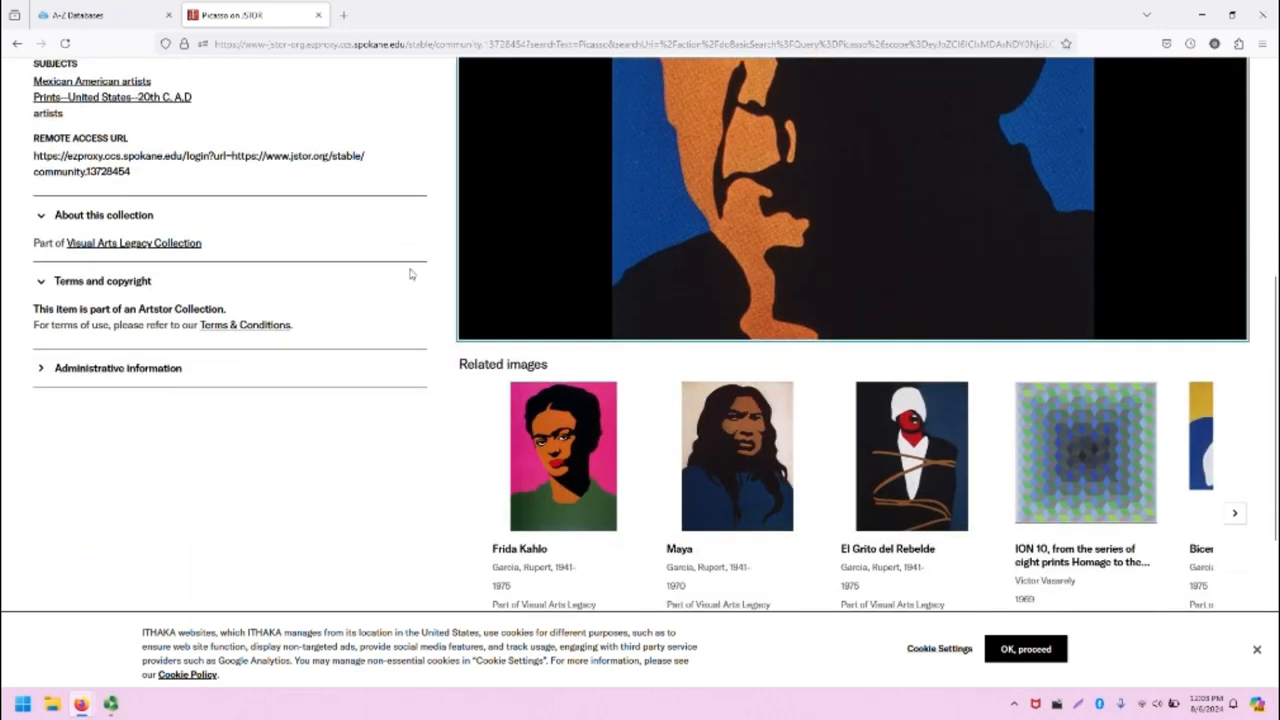
pyautogui.scroll(-3)
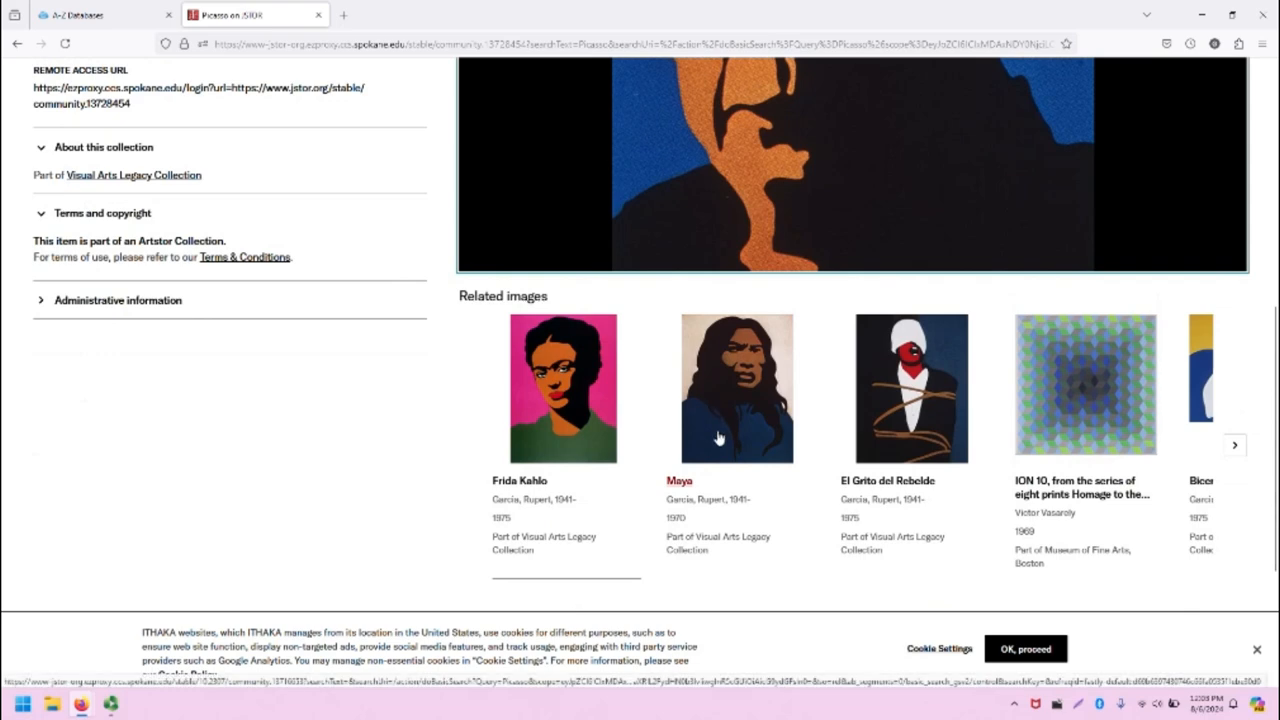
pyautogui.moveTo(692, 576)
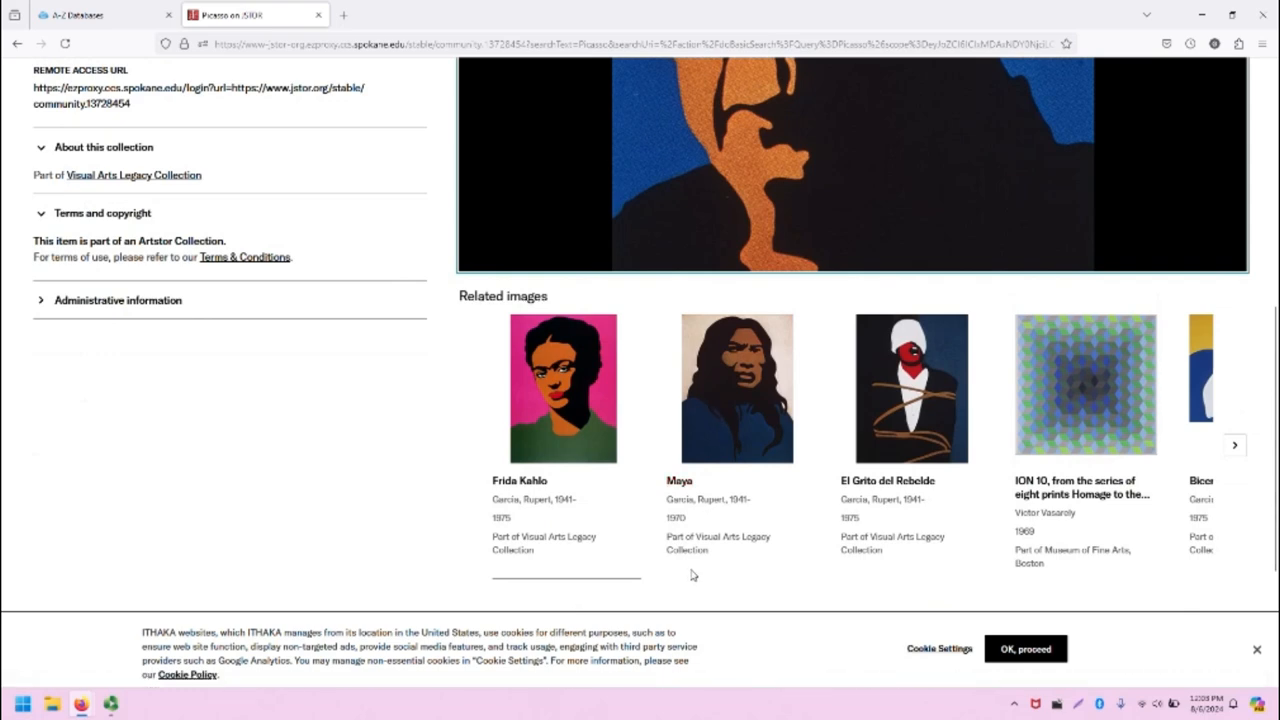
pyautogui.moveTo(716, 564)
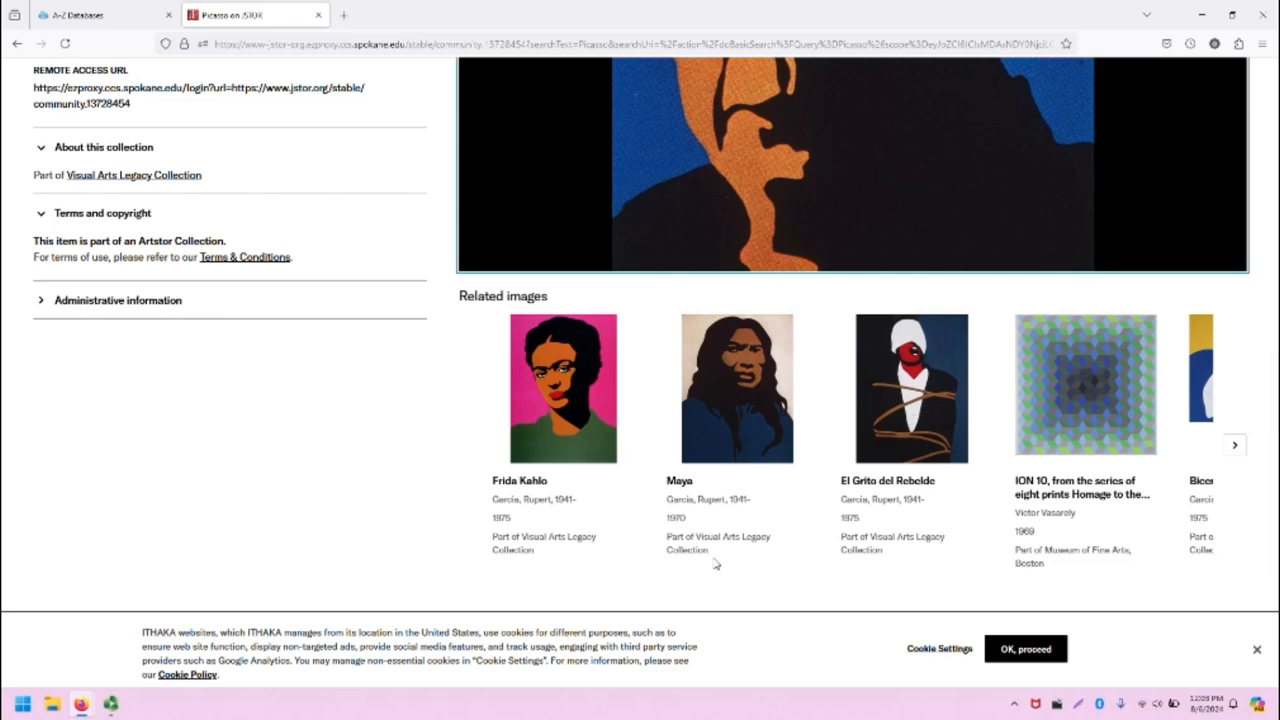
pyautogui.moveTo(1236, 444)
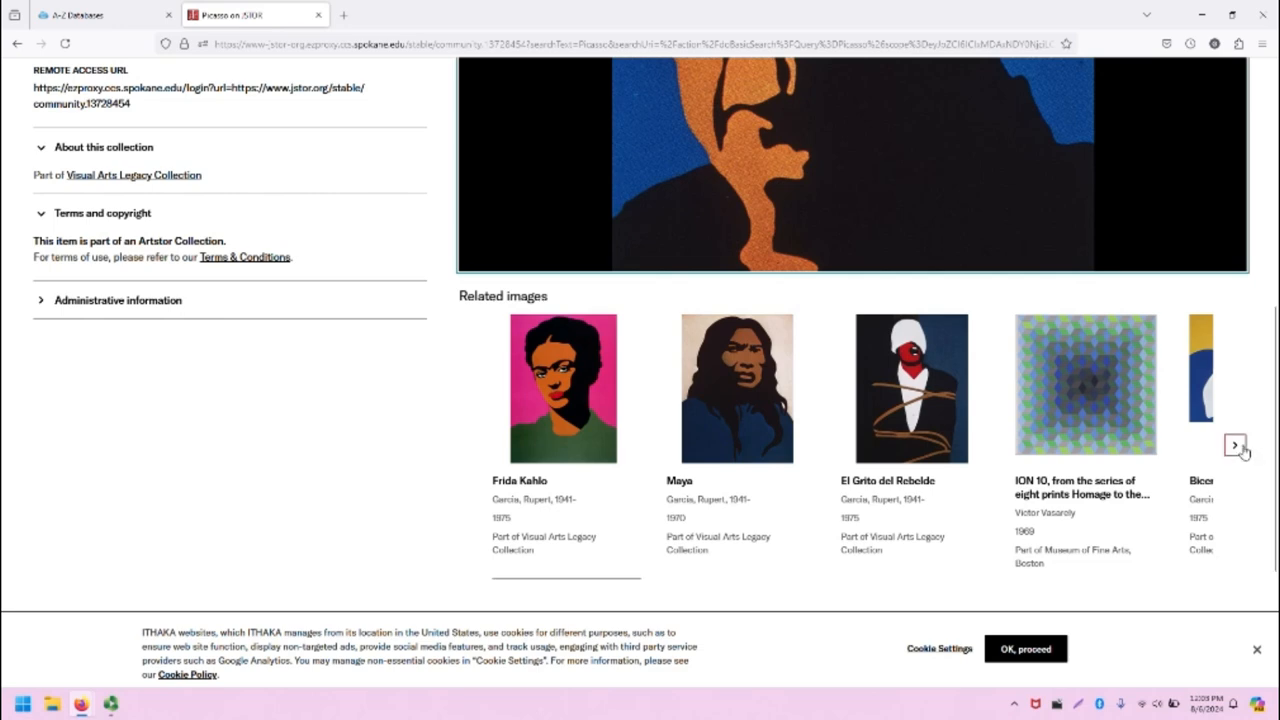
pyautogui.click(1236, 444)
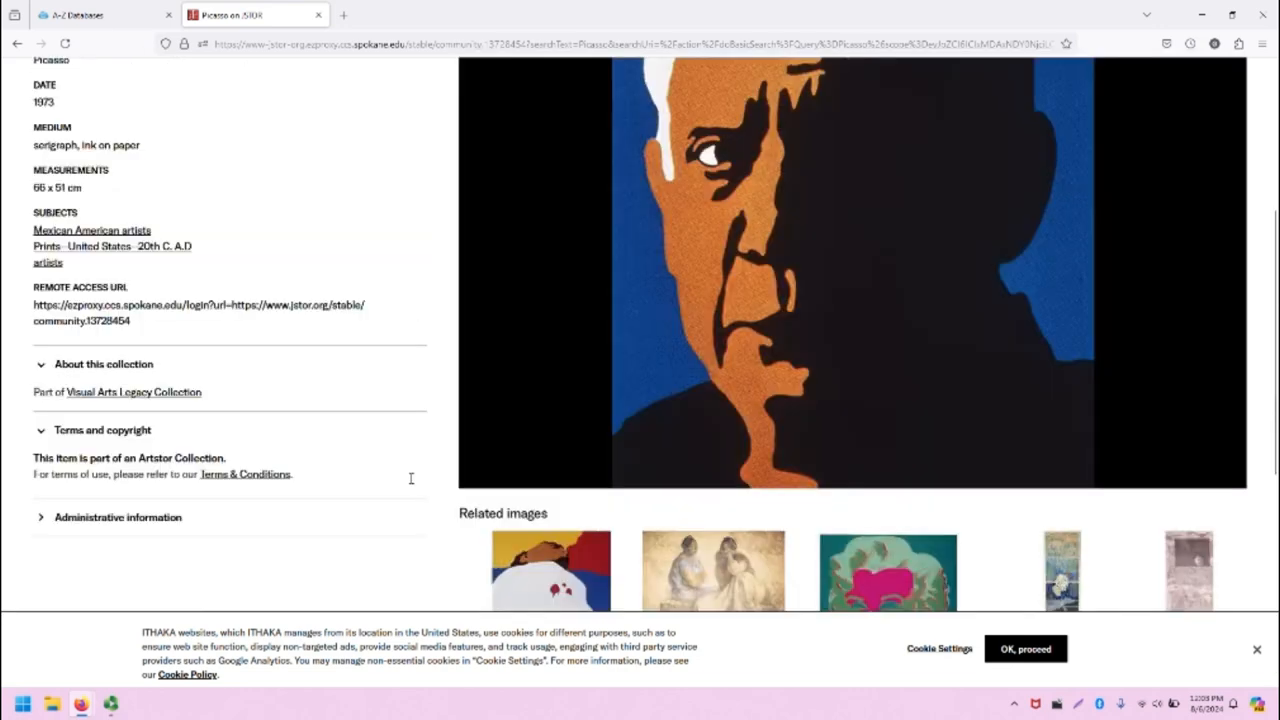
pyautogui.scroll(3)
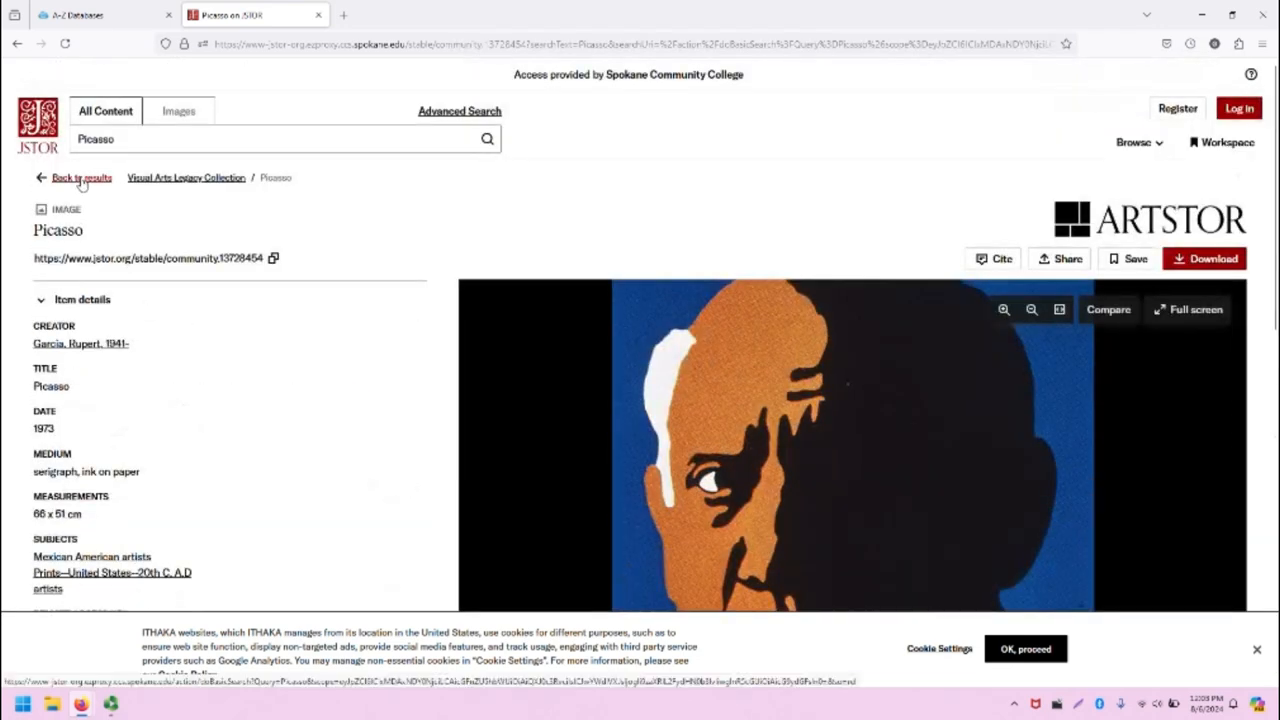
# Step: Go back to the 812 Picasso results and review refine filters for content type, classification and geography
pyautogui.click(74, 178)
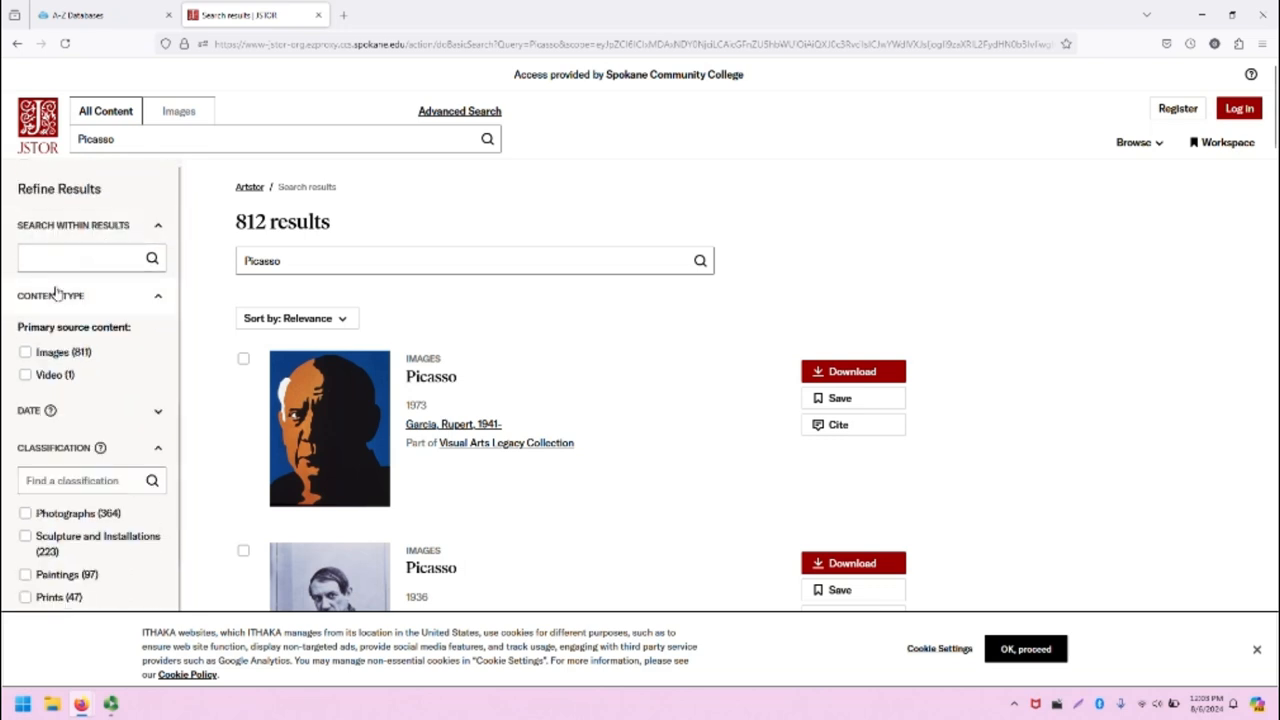
pyautogui.click(80, 258)
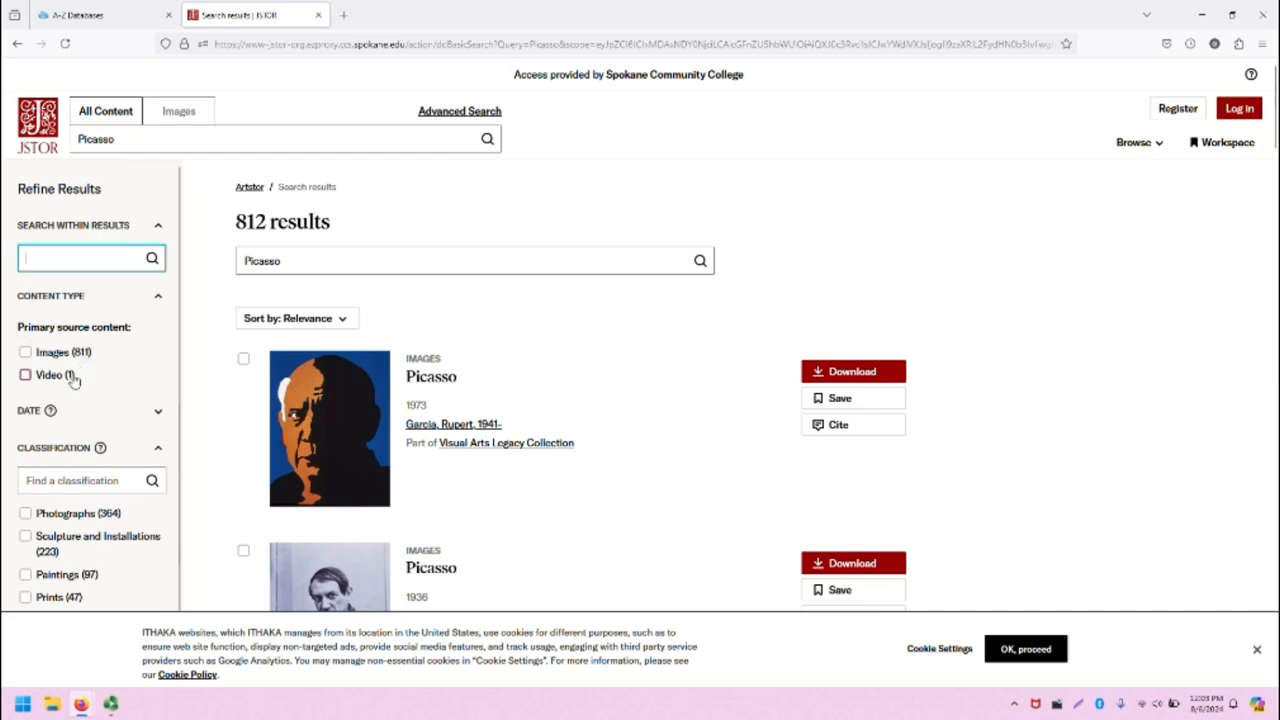
pyautogui.click(28, 412)
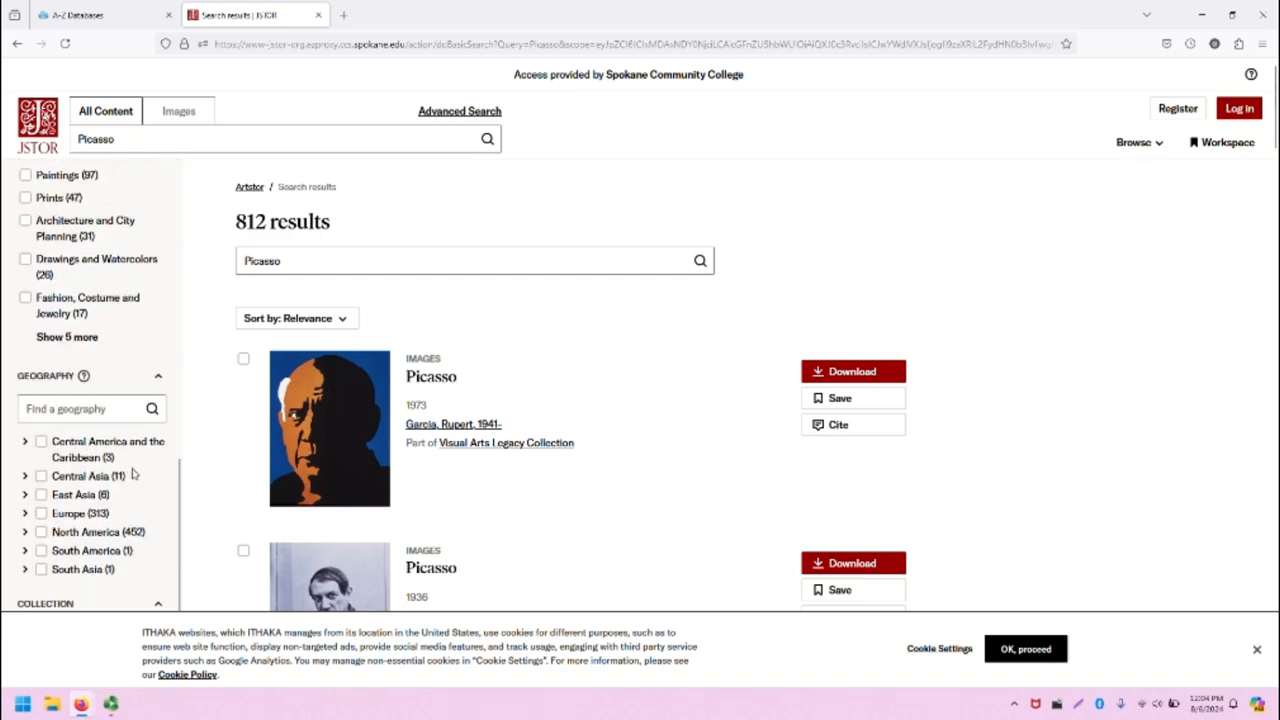
pyautogui.scroll(-3)
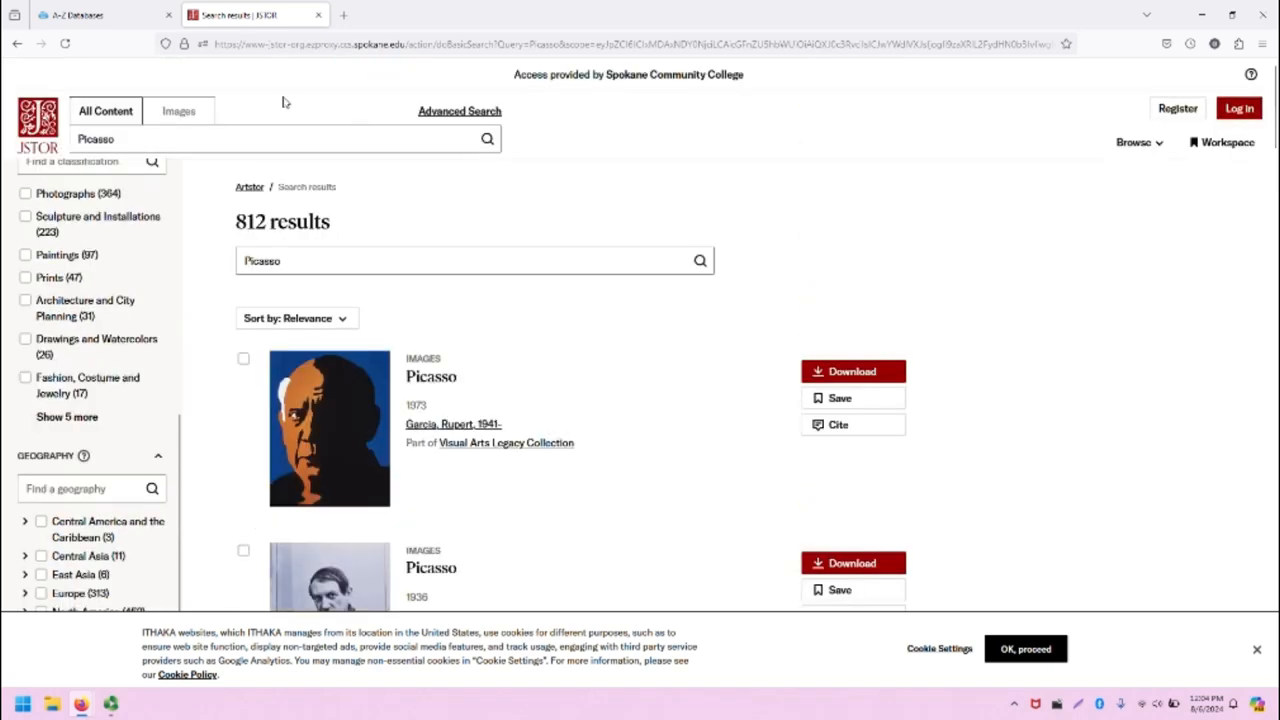
pyautogui.moveTo(708, 212)
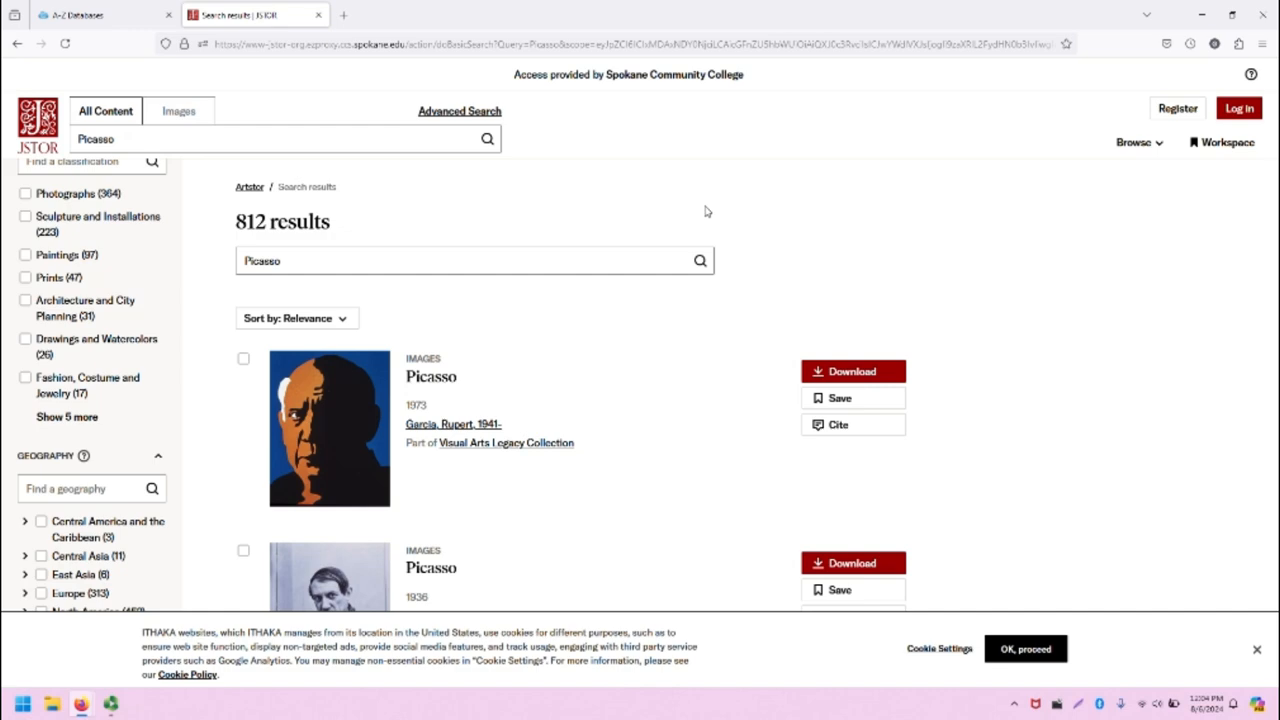
pyautogui.moveTo(300, 588)
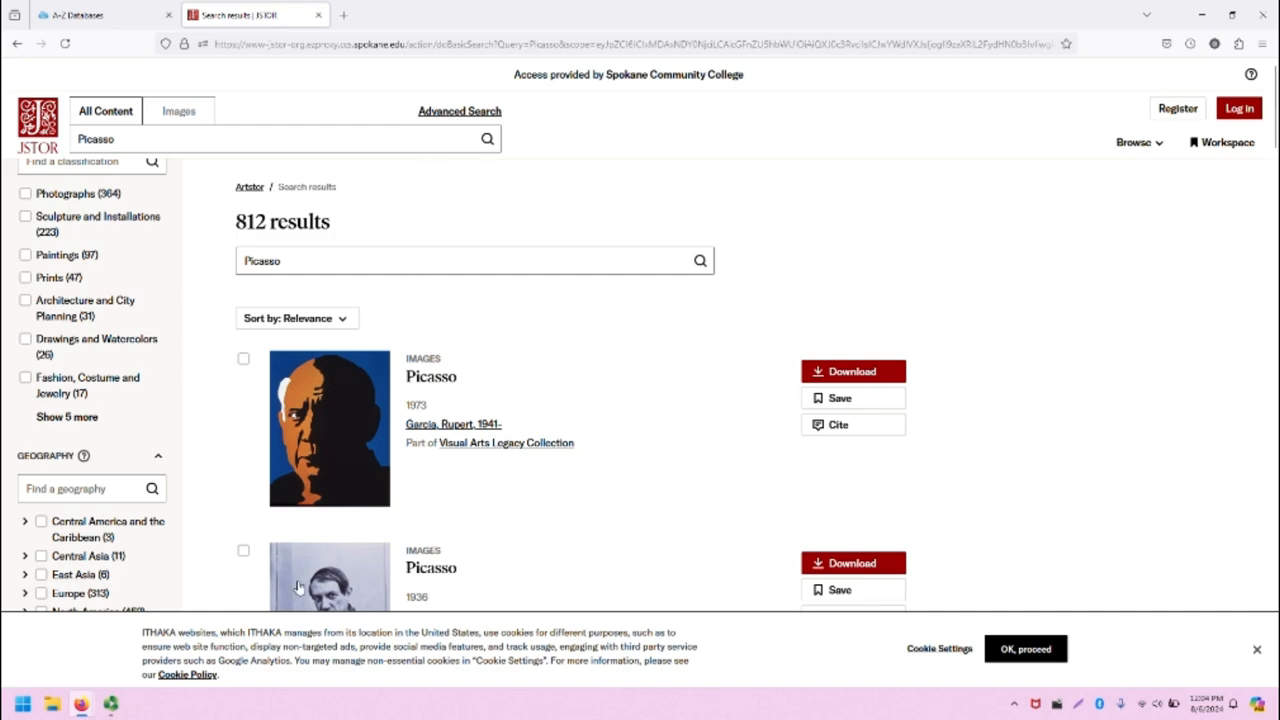